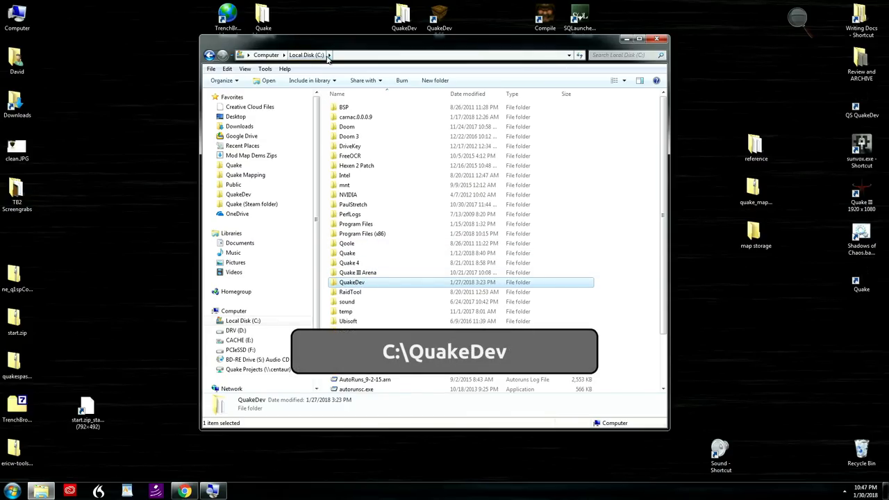
Step: Browse C:\QuakeDev and its id1 subfolder, then return to QuakeDev
{"action": "double_click", "coordinate": [352, 282]}
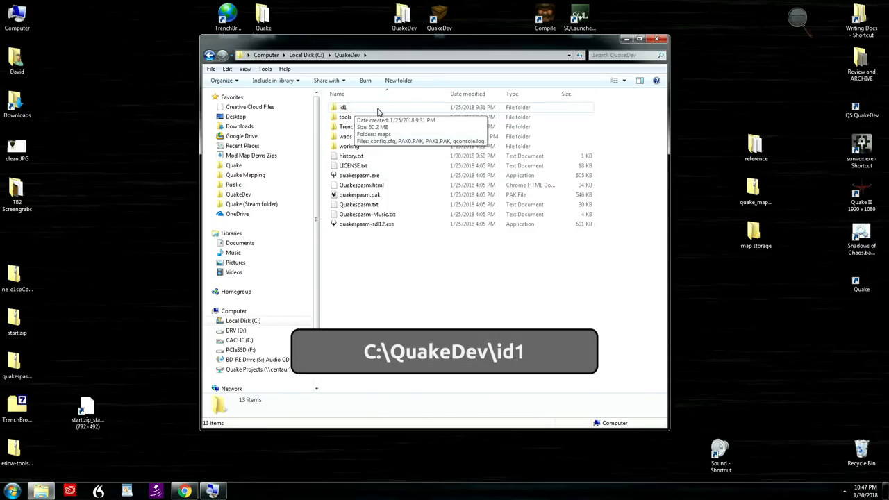
{"action": "double_click", "coordinate": [342, 107]}
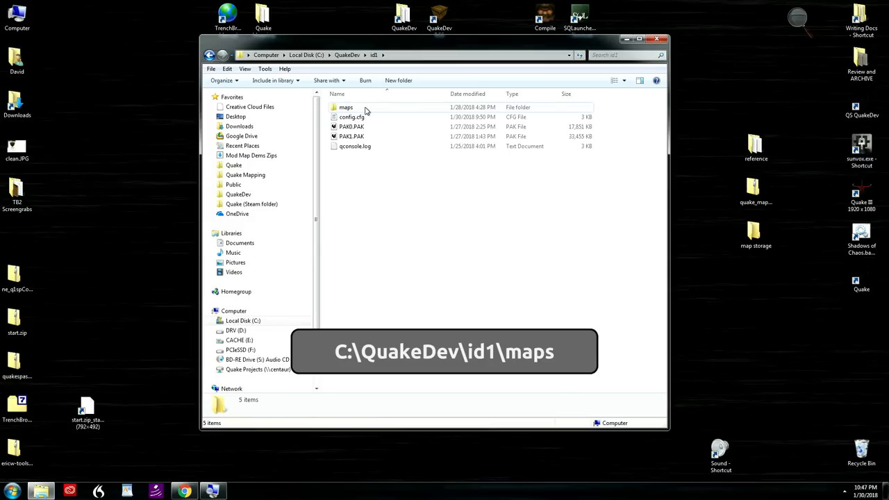
{"action": "left_click", "coordinate": [348, 55]}
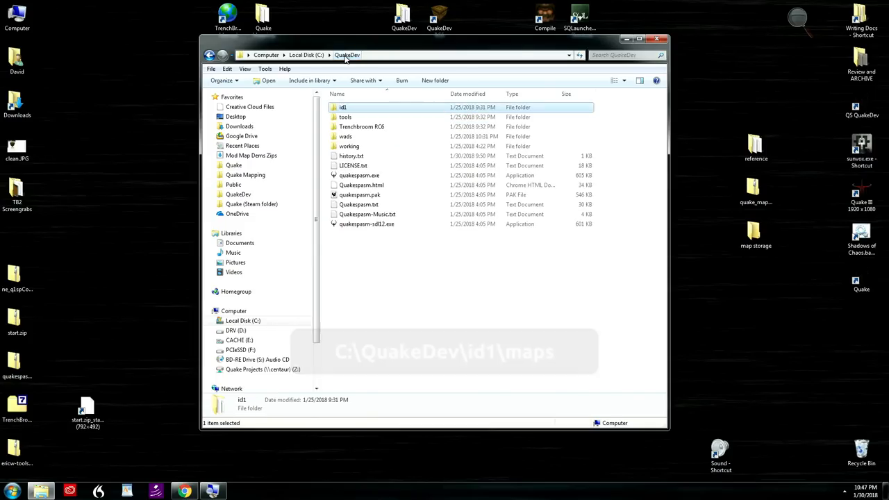
{"action": "mouse_move", "coordinate": [346, 136]}
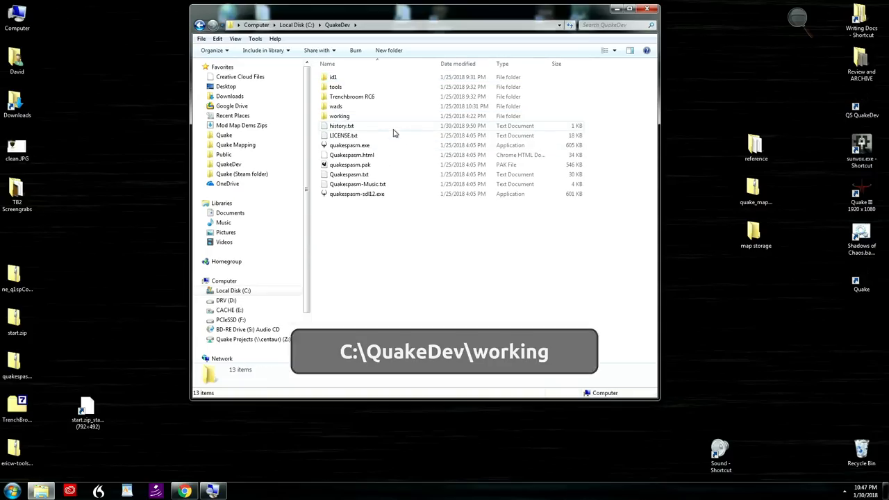
{"action": "mouse_move", "coordinate": [352, 97]}
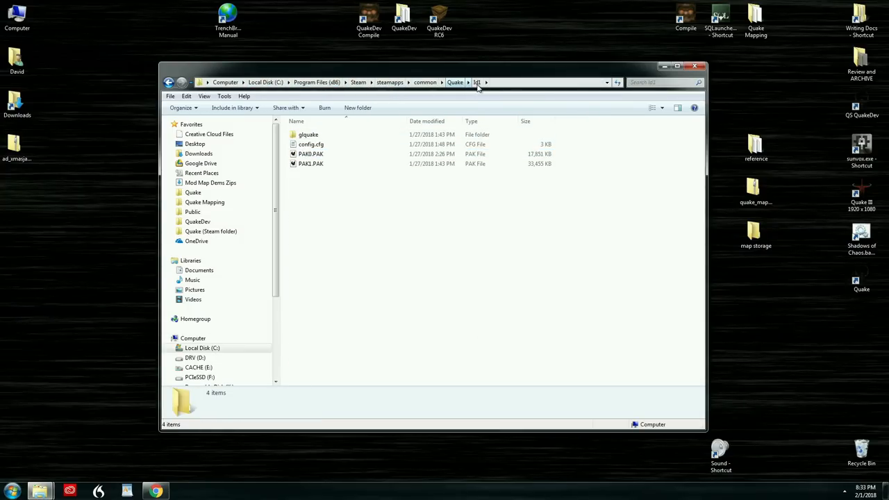
Step: Browse the Steam Quake id1 folder to review glquake, config.cfg, PAK0 and PAK1
{"action": "left_click", "coordinate": [310, 153]}
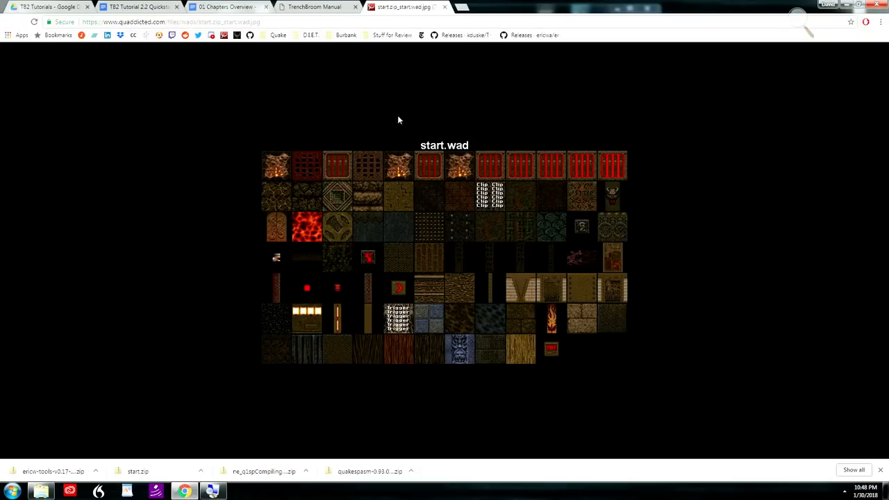
{"action": "mouse_move", "coordinate": [436, 55]}
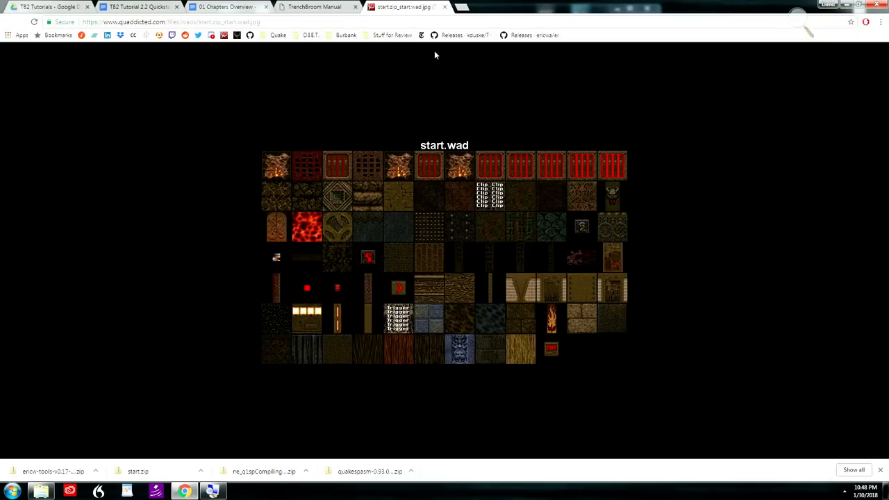
{"action": "mouse_move", "coordinate": [410, 129]}
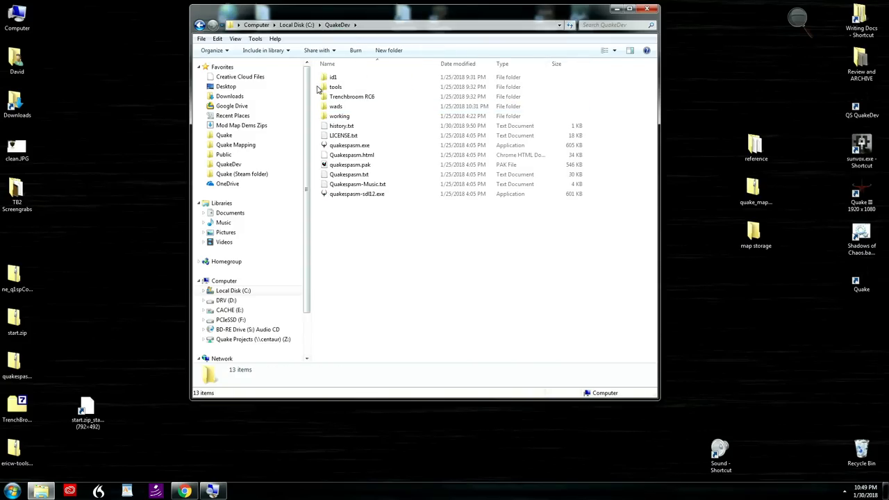
Step: Open the tools folder and the quakespasm zip, then launch quakespasm.exe
{"action": "double_click", "coordinate": [335, 86]}
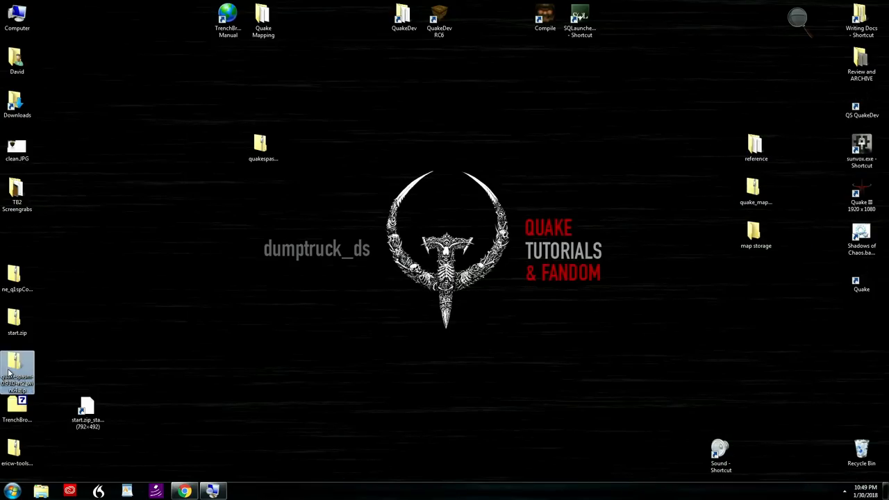
{"action": "double_click", "coordinate": [18, 372]}
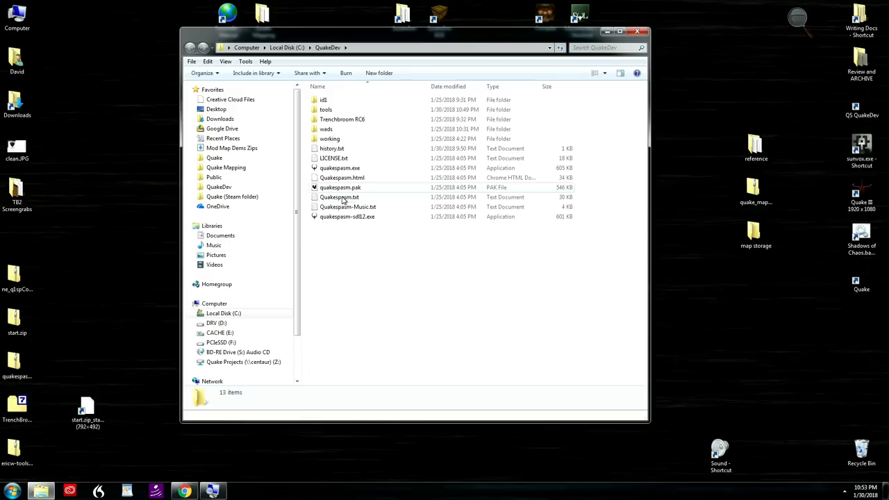
{"action": "mouse_move", "coordinate": [356, 172]}
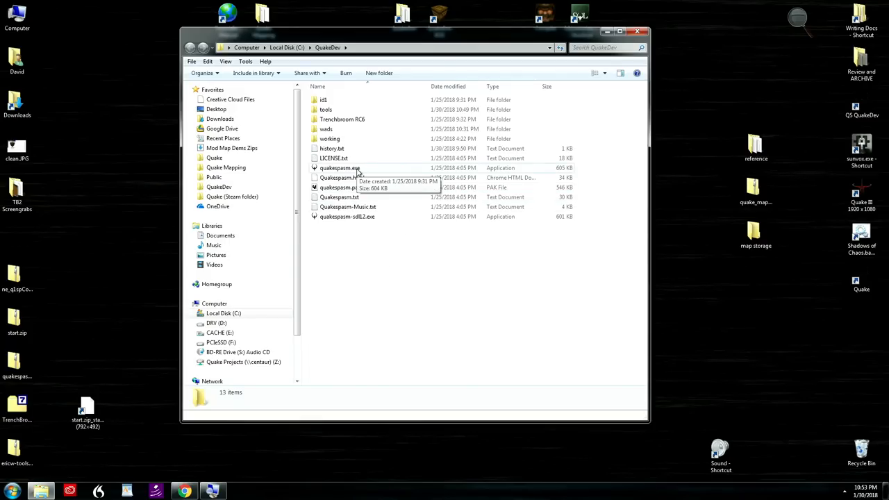
{"action": "double_click", "coordinate": [339, 168]}
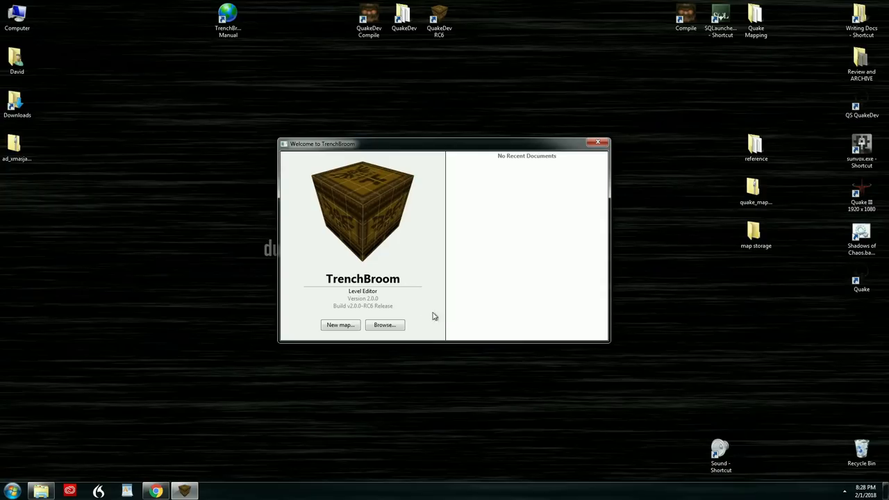
{"action": "mouse_move", "coordinate": [380, 306]}
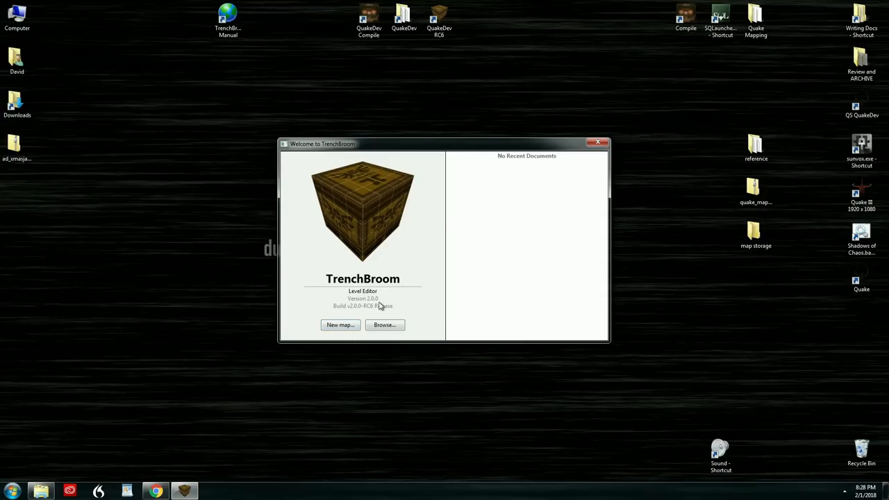
Step: Start a new map and set Quake's game path to C:\QuakeDev in preferences
{"action": "left_click", "coordinate": [340, 325]}
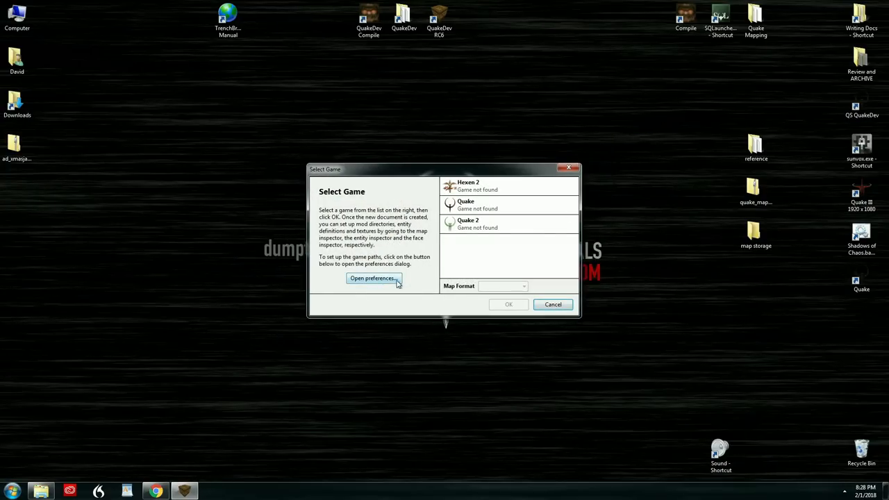
{"action": "left_click", "coordinate": [374, 278]}
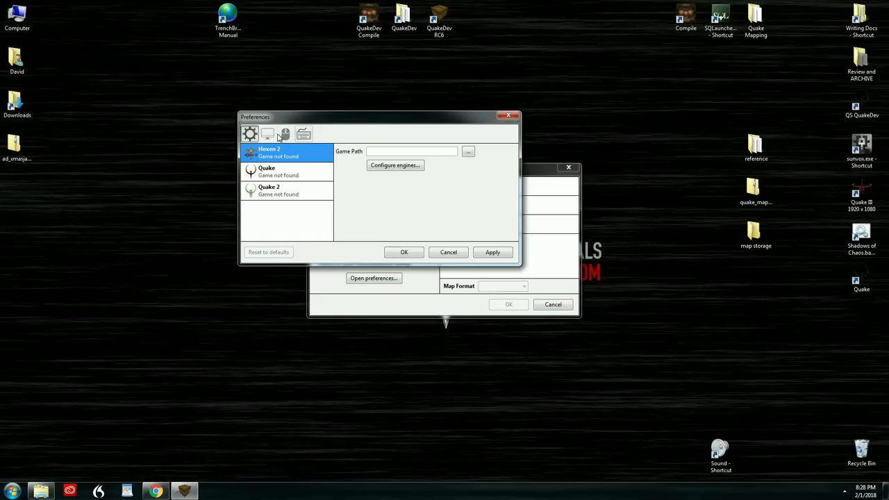
{"action": "left_click", "coordinate": [286, 133]}
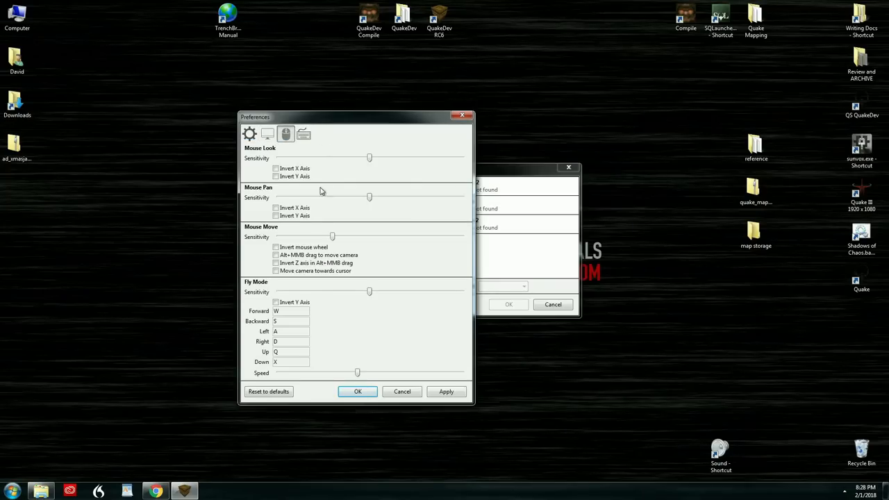
{"action": "left_click", "coordinate": [268, 134]}
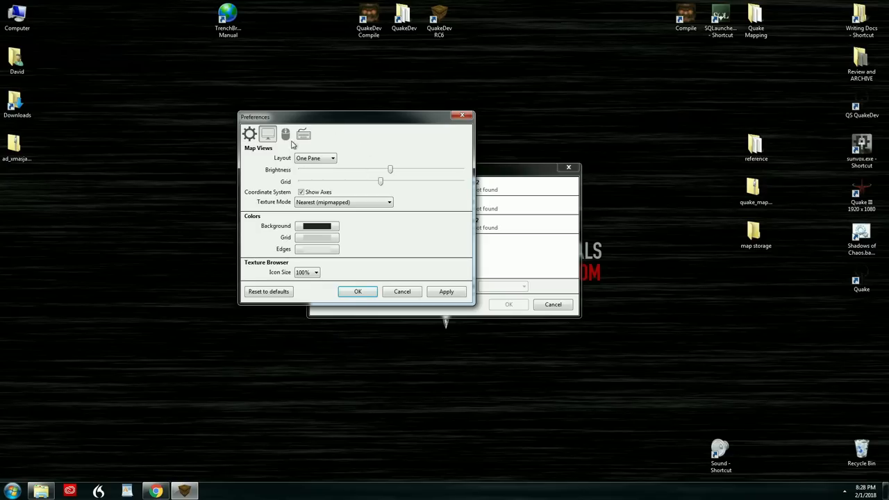
{"action": "left_click", "coordinate": [268, 133]}
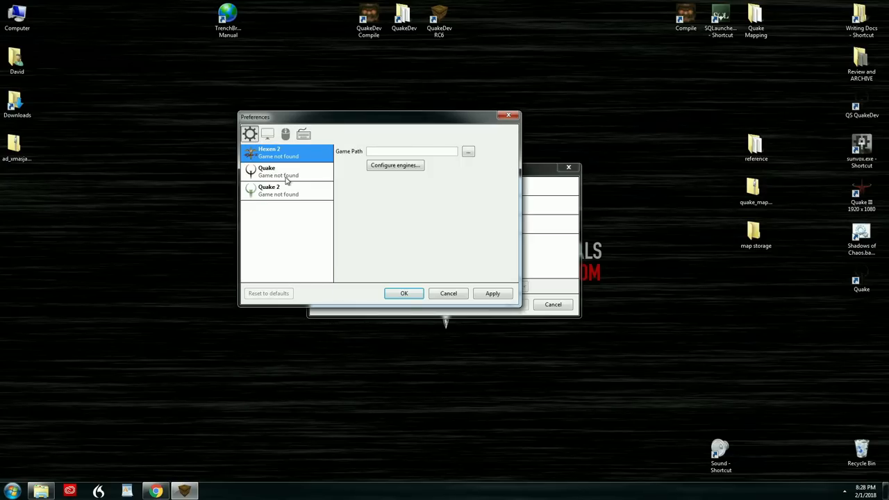
{"action": "left_click", "coordinate": [285, 172]}
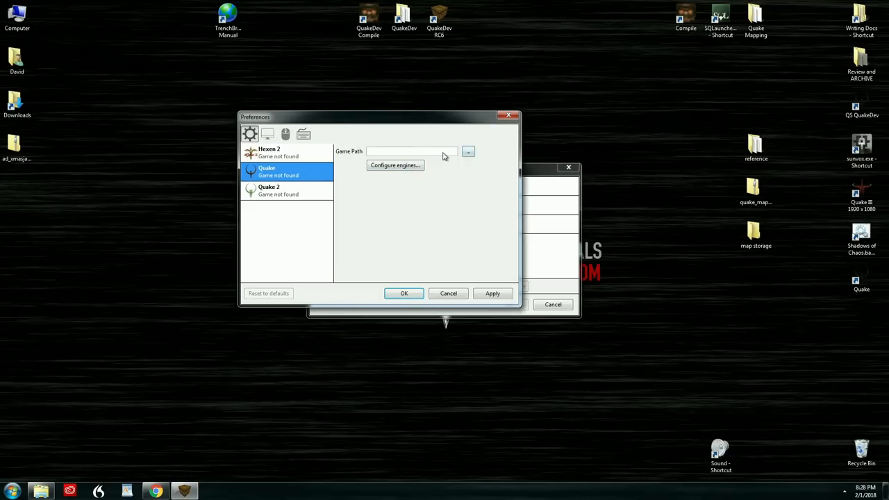
{"action": "left_click", "coordinate": [468, 151]}
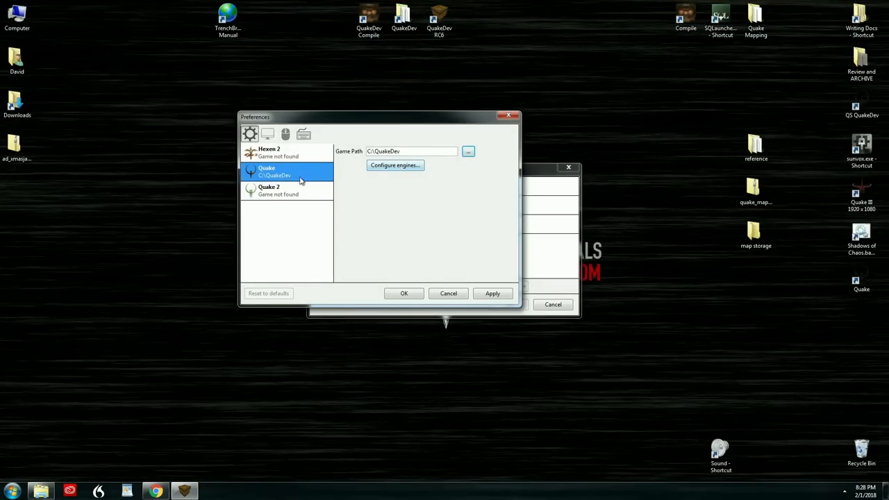
Step: Add a Quake engine profile named Quakespasm
{"action": "left_click", "coordinate": [394, 166]}
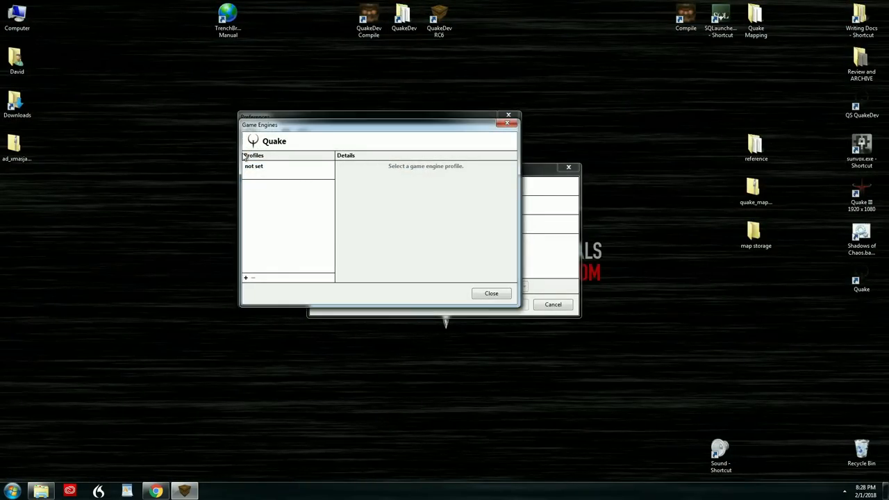
{"action": "left_click", "coordinate": [245, 278]}
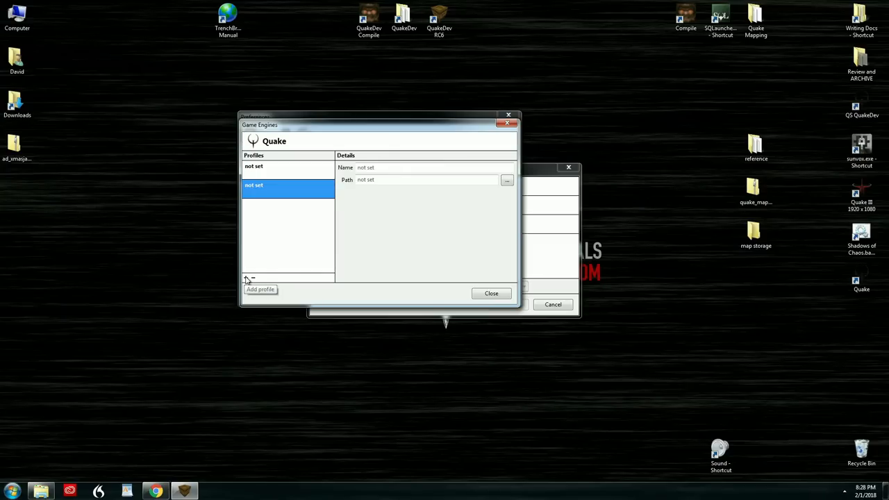
{"action": "type", "text": "Quakespa"}
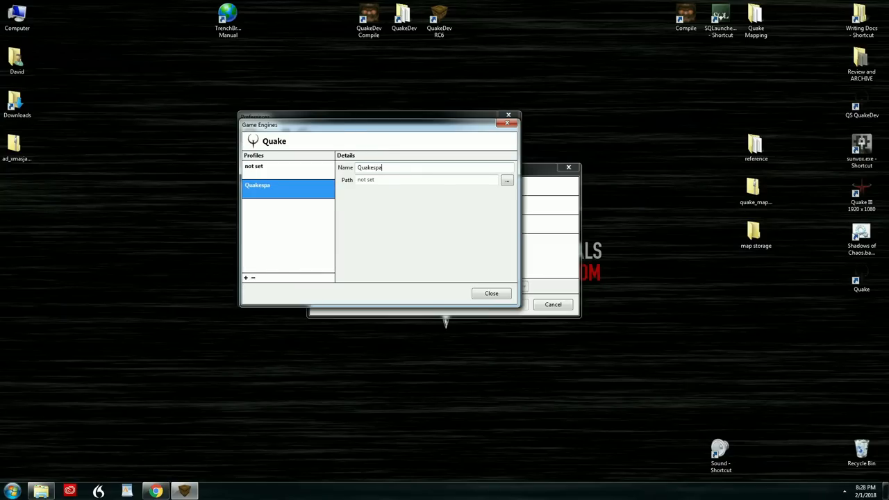
{"action": "left_click", "coordinate": [507, 180]}
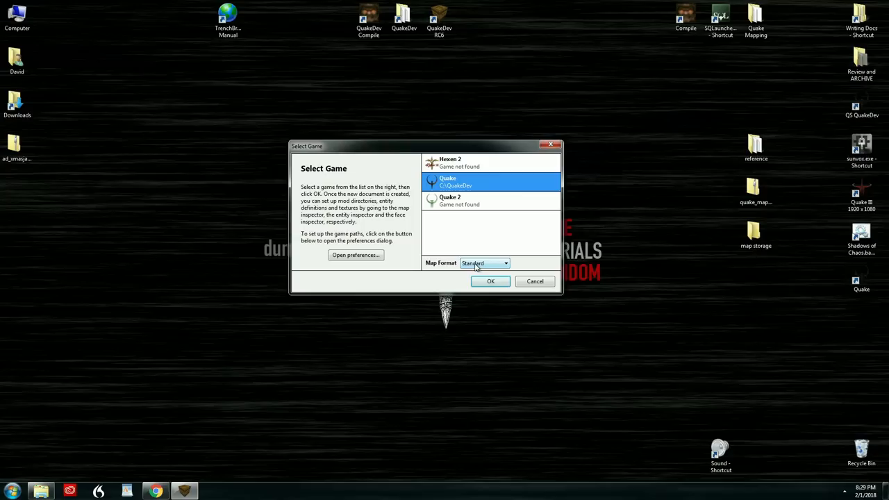
Step: Create the unnamed Quake map, scroll the entity browser, then show the empty Face texture browser
{"action": "left_click", "coordinate": [490, 281]}
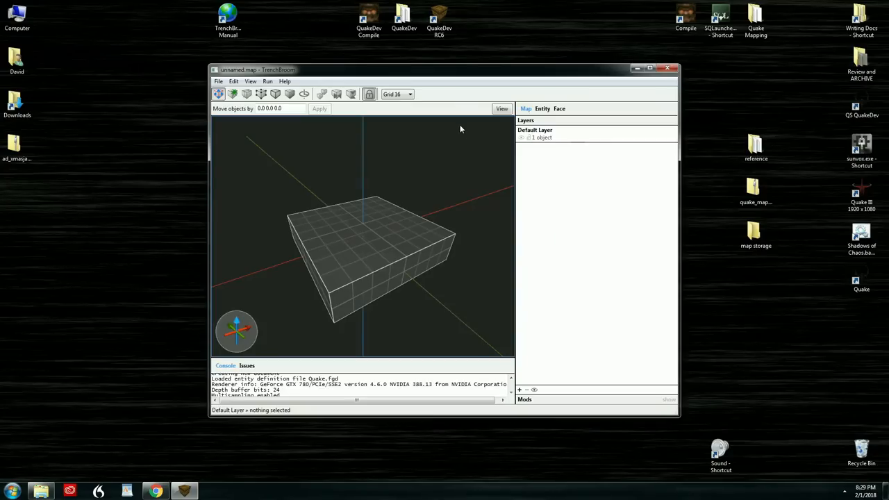
{"action": "left_click", "coordinate": [659, 68]}
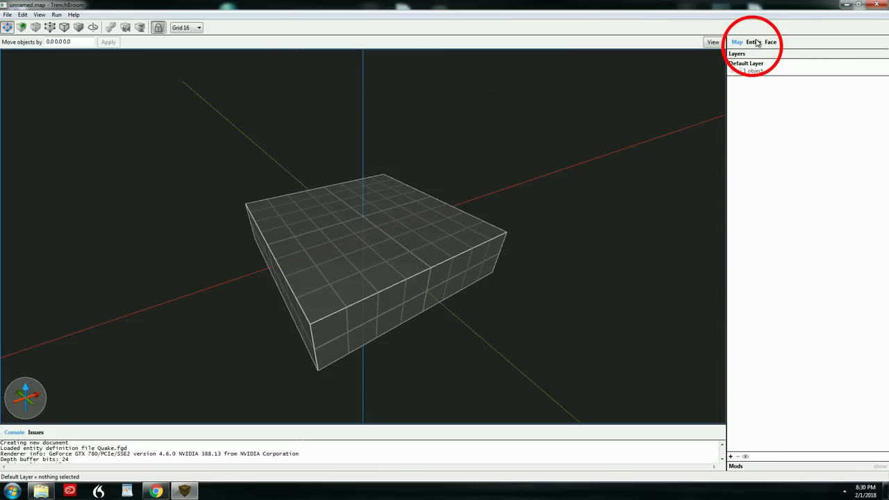
{"action": "left_click", "coordinate": [754, 42]}
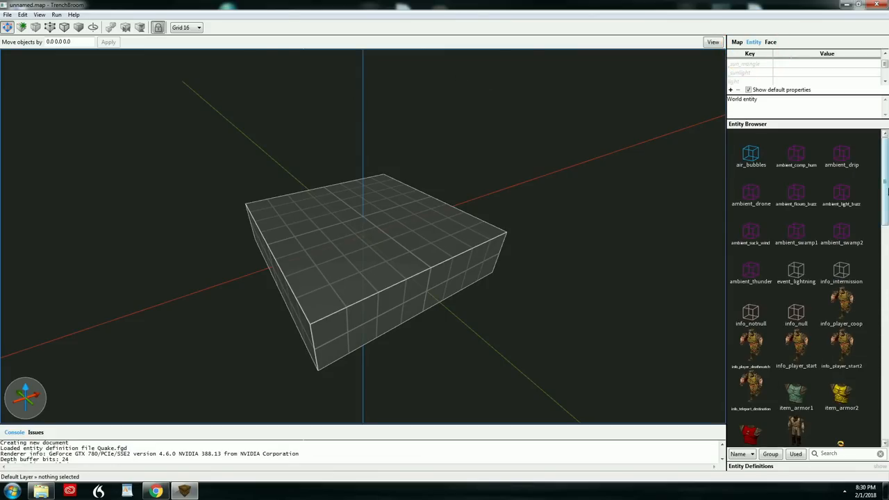
{"action": "scroll", "scroll_direction": "down", "scroll_amount": 3}
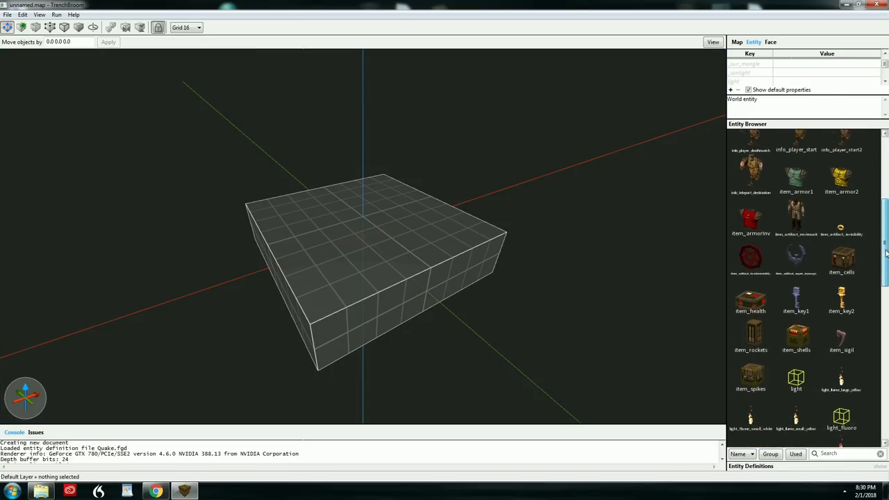
{"action": "scroll", "scroll_direction": "down", "scroll_amount": 3}
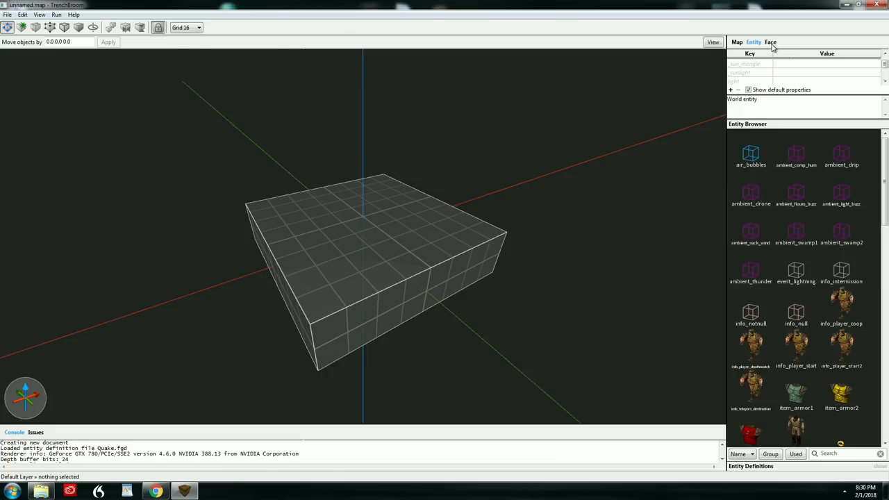
{"action": "left_click", "coordinate": [770, 42]}
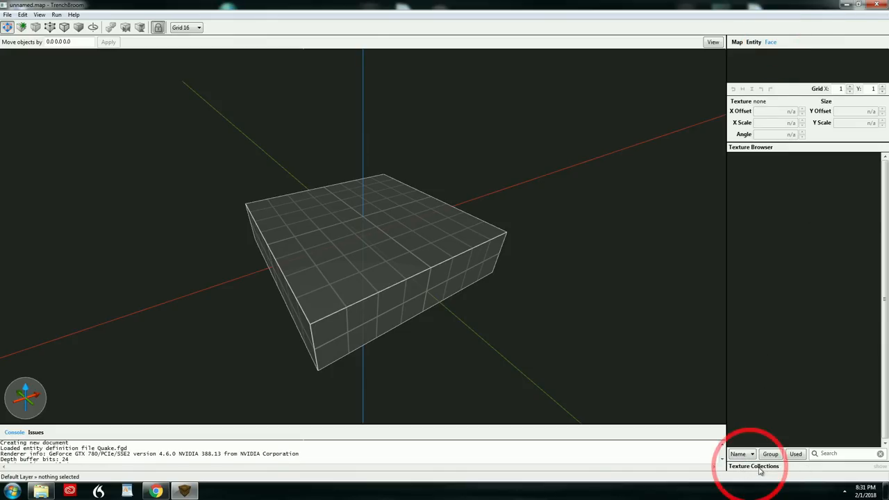
Step: Add C:\QuakeDev\wads\START.WAD as a texture collection using an absolute path
{"action": "left_click", "coordinate": [754, 466]}
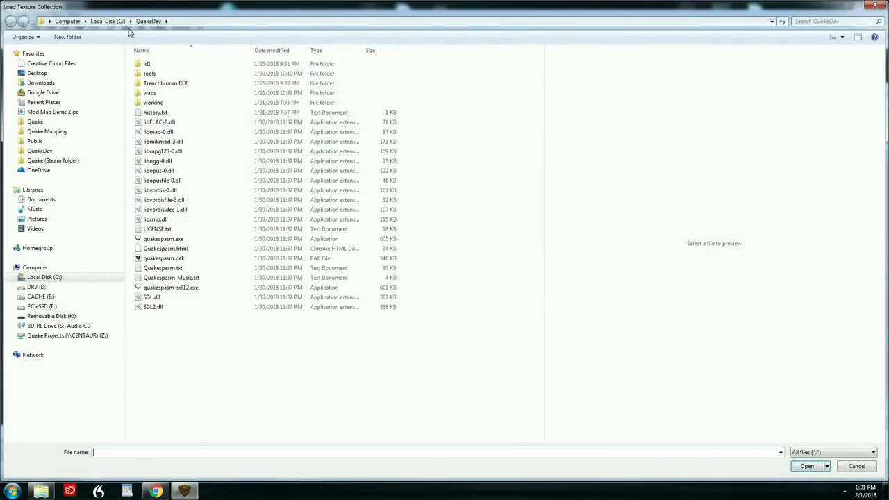
{"action": "double_click", "coordinate": [150, 92]}
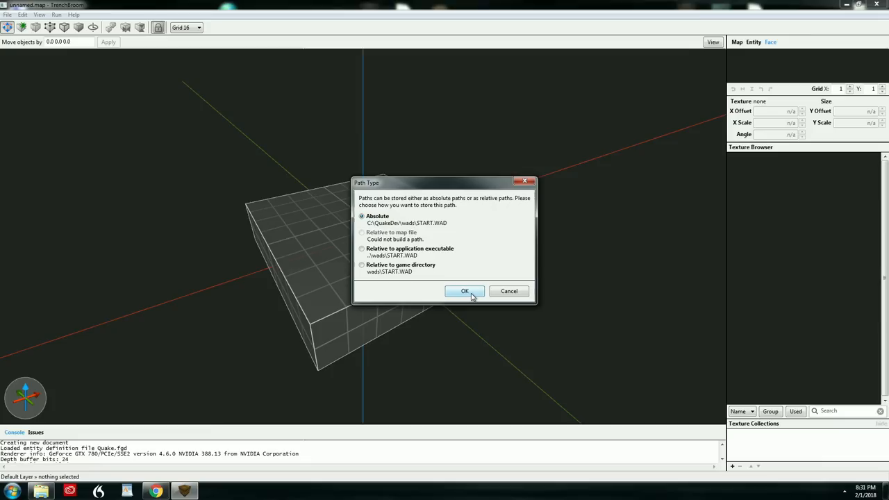
{"action": "left_click", "coordinate": [464, 291]}
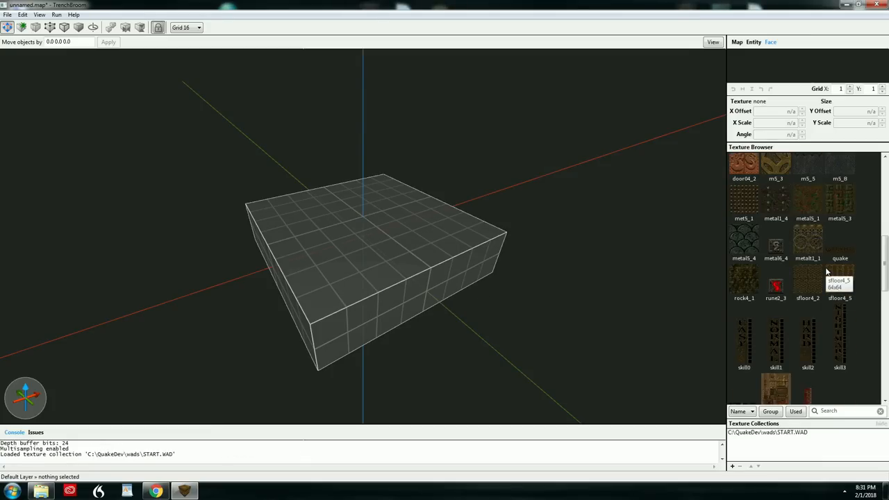
{"action": "scroll", "scroll_direction": "down", "scroll_amount": 3}
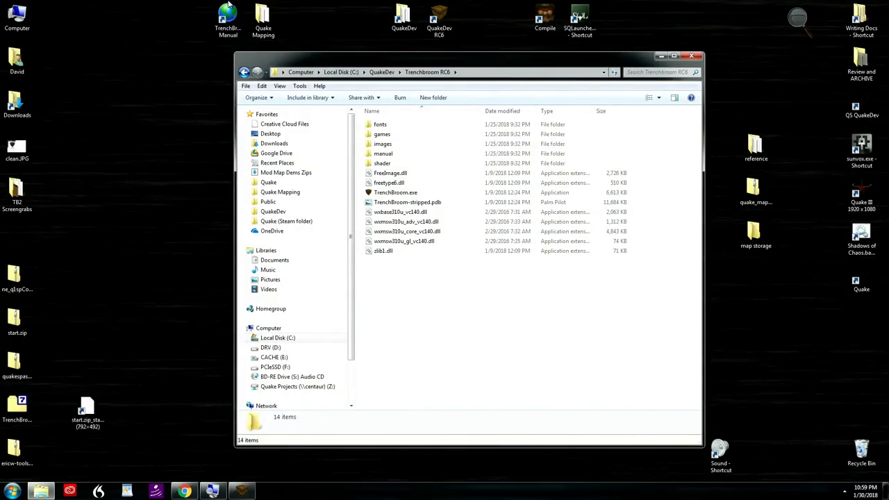
Step: Open the TrenchBroom RC6 manual folder's index.html in Chrome
{"action": "left_click", "coordinate": [228, 18]}
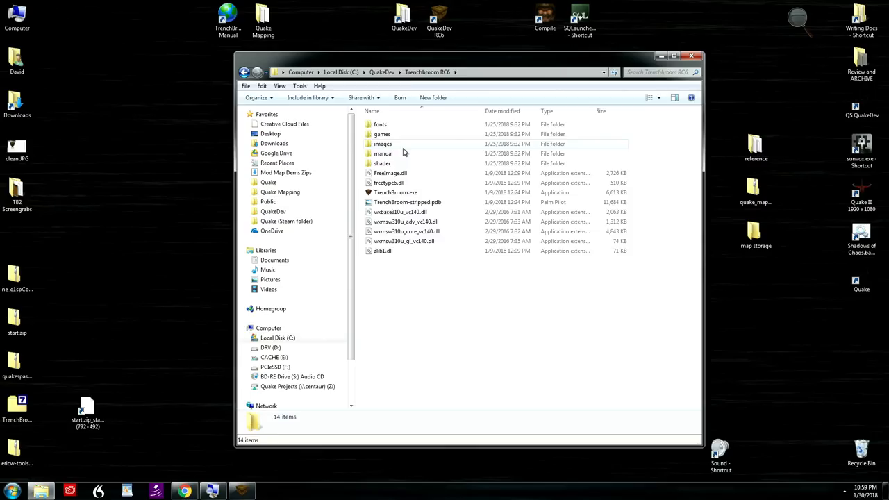
{"action": "double_click", "coordinate": [383, 154]}
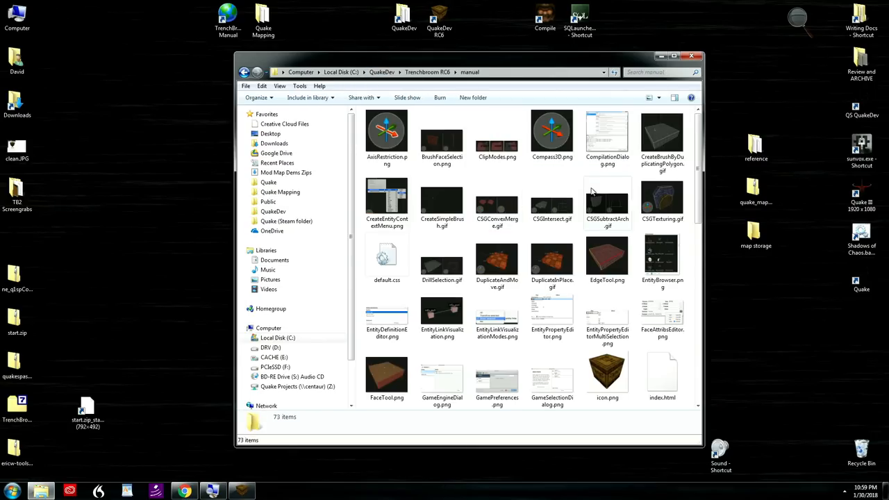
{"action": "left_click", "coordinate": [227, 19]}
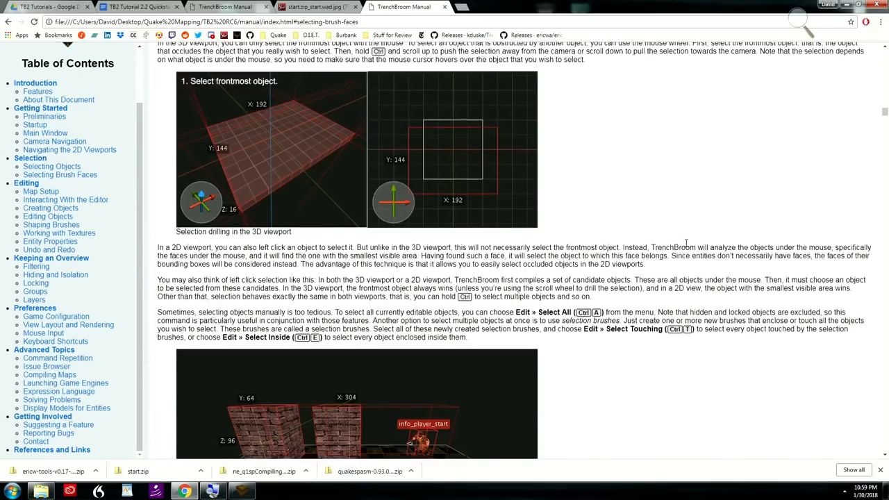
{"action": "scroll", "scroll_direction": "down", "scroll_amount": 3}
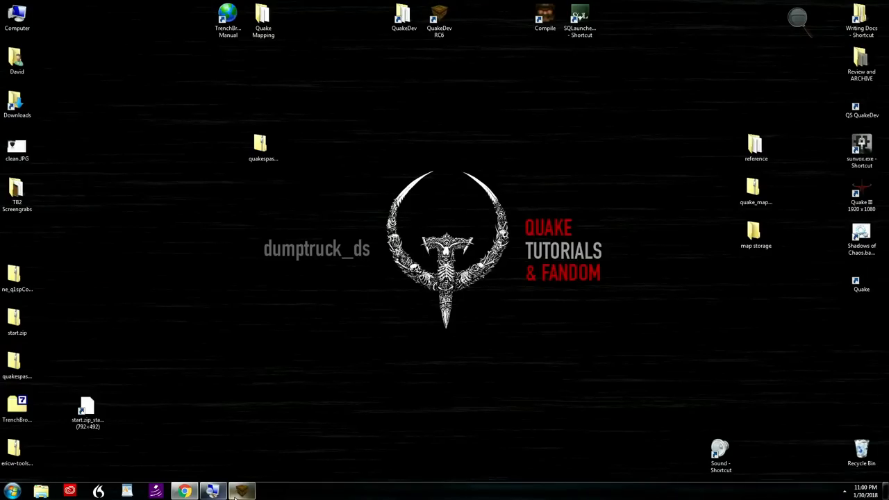
{"action": "left_click", "coordinate": [242, 491]}
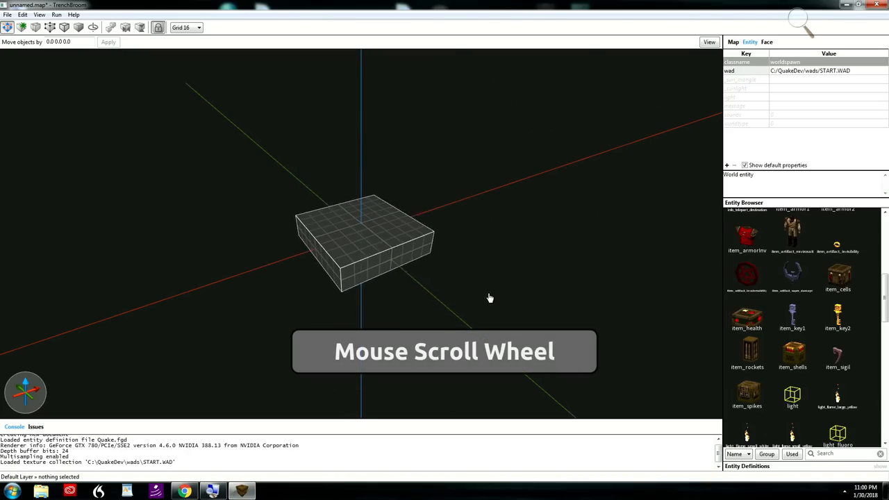
{"action": "right_click", "coordinate": [239, 221]}
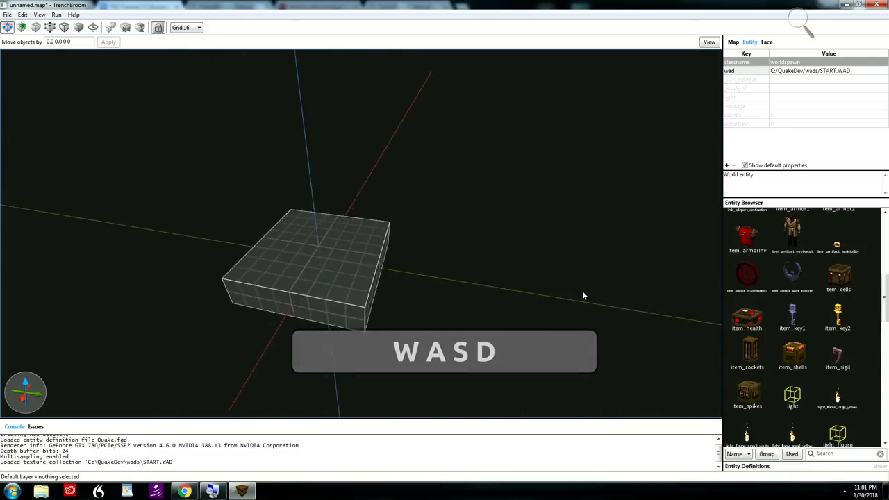
{"action": "key", "text": "y"}
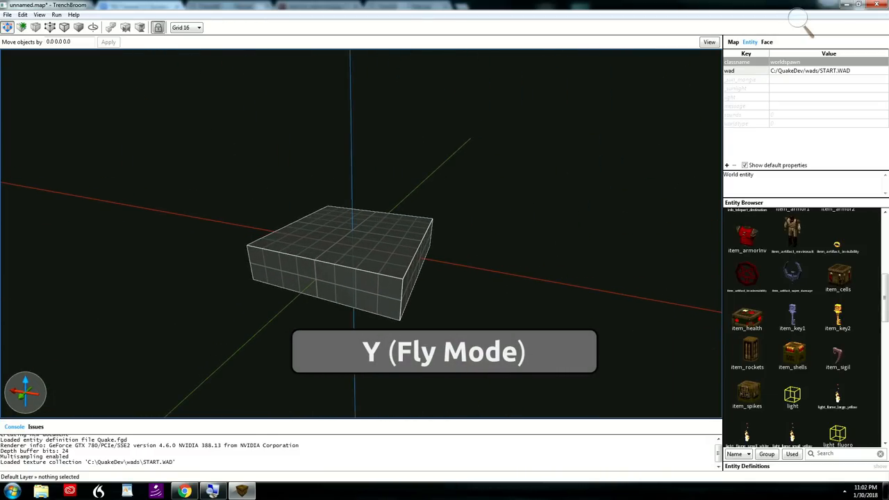
{"action": "key", "text": "Escape"}
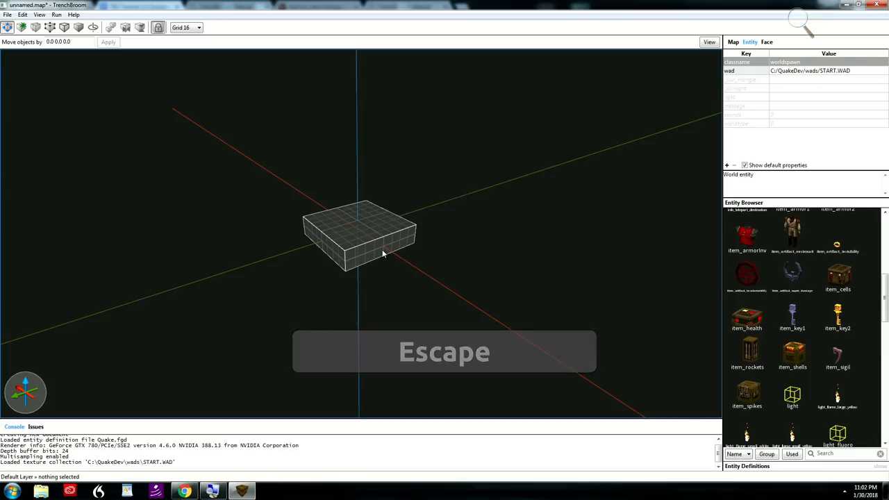
{"action": "left_click", "coordinate": [373, 249]}
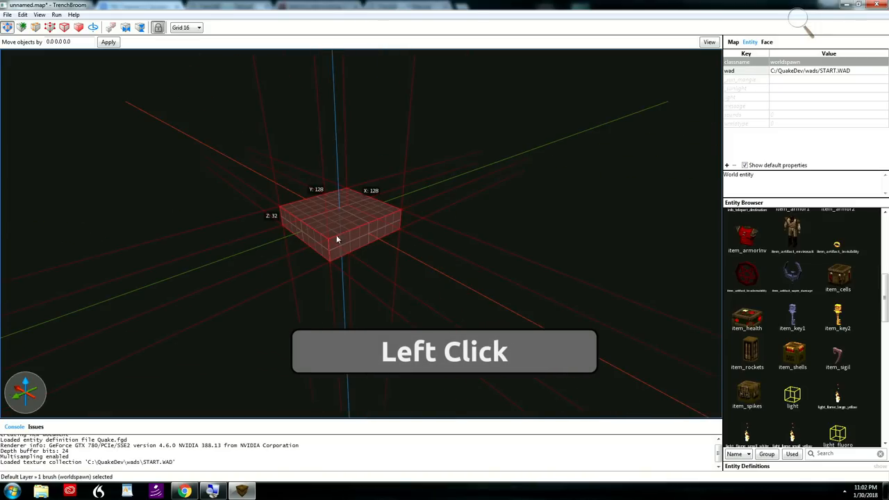
{"action": "mouse_move", "coordinate": [314, 218]}
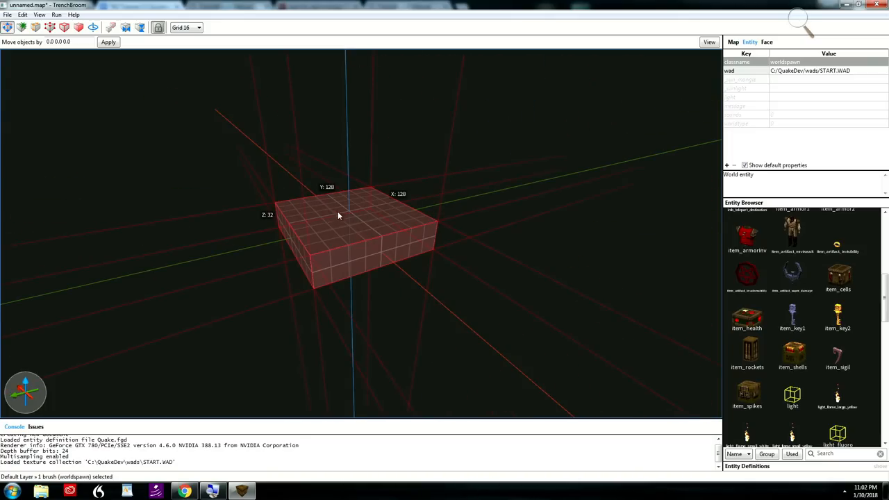
{"action": "mouse_move", "coordinate": [303, 219]}
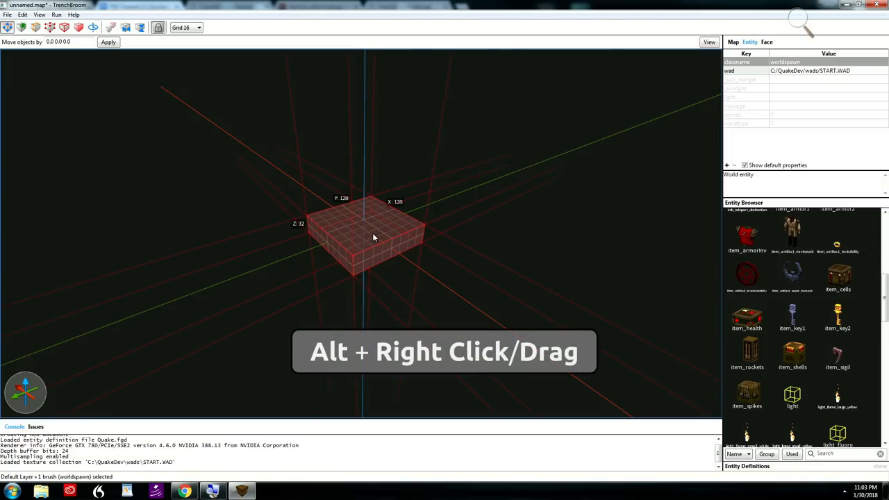
{"action": "left_click_drag", "start_coordinate": [375, 236], "coordinate": [362, 229]}
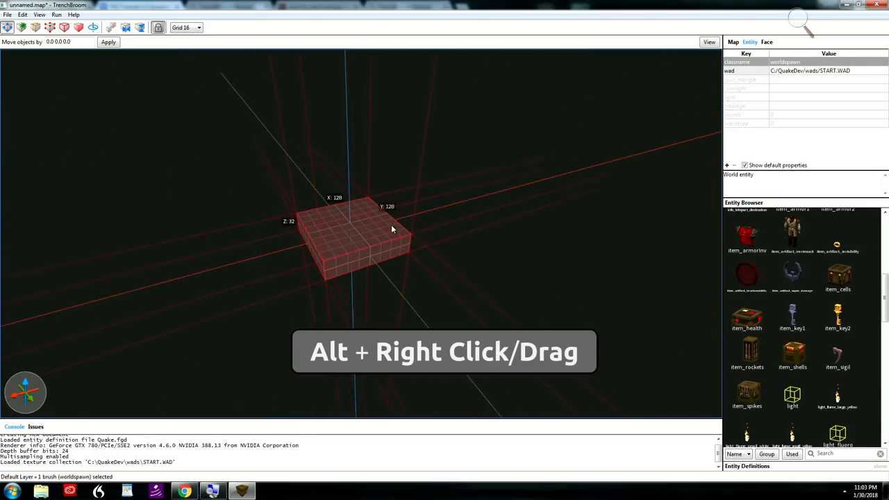
{"action": "left_click_drag", "start_coordinate": [392, 230], "coordinate": [460, 173]}
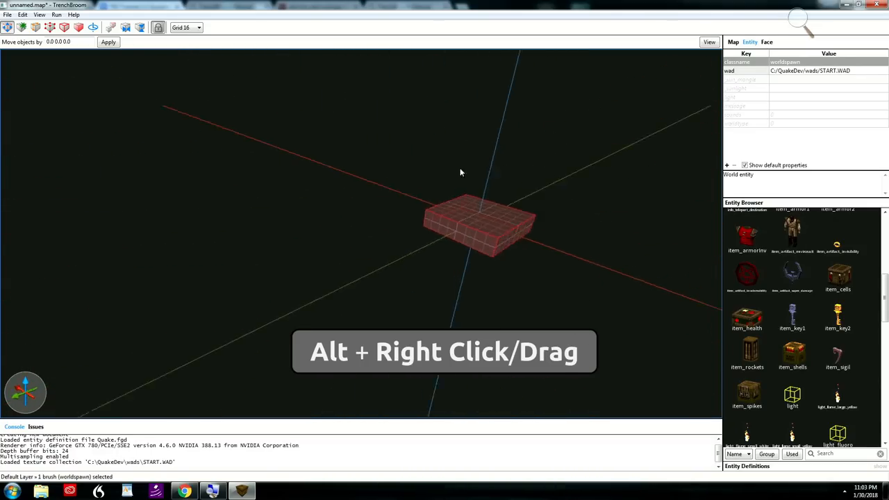
{"action": "left_click_drag", "start_coordinate": [460, 172], "coordinate": [434, 197]}
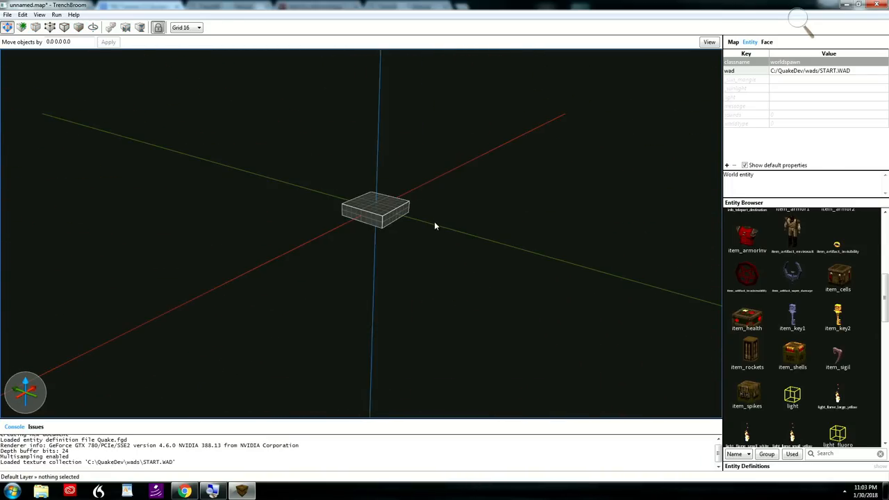
{"action": "left_click", "coordinate": [375, 208]}
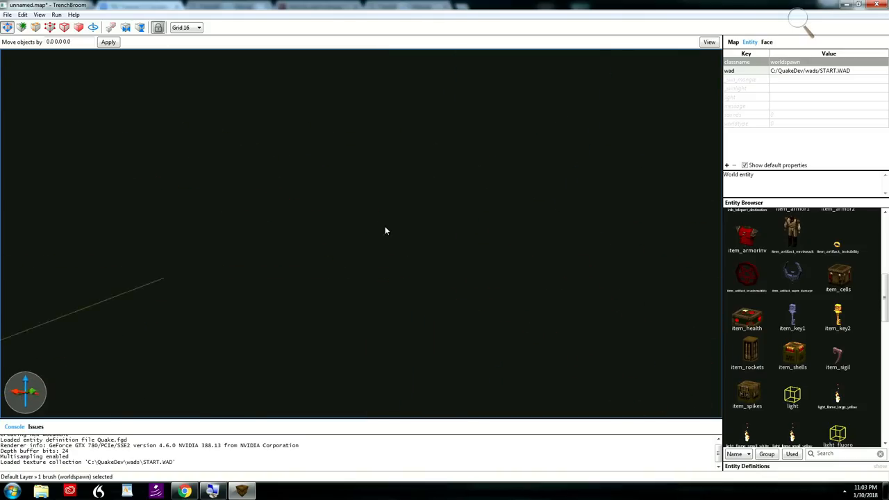
{"action": "key", "text": "Ctrl+U"}
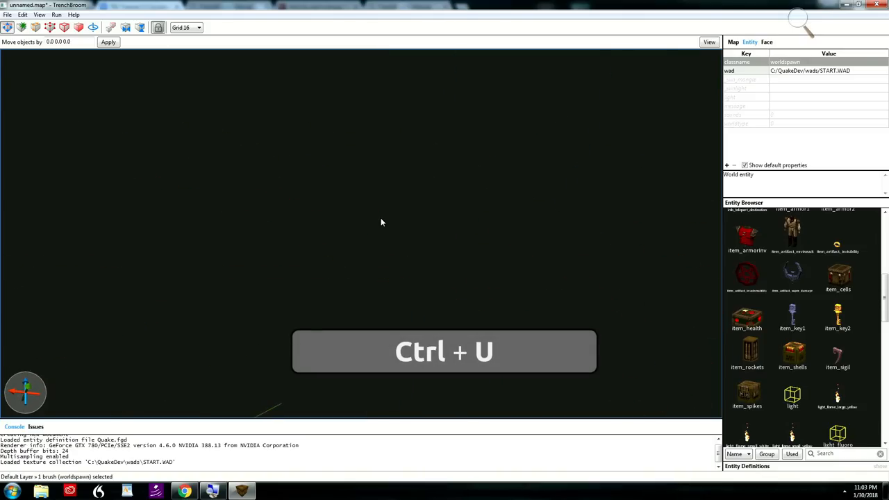
{"action": "key", "text": "ctrl+u"}
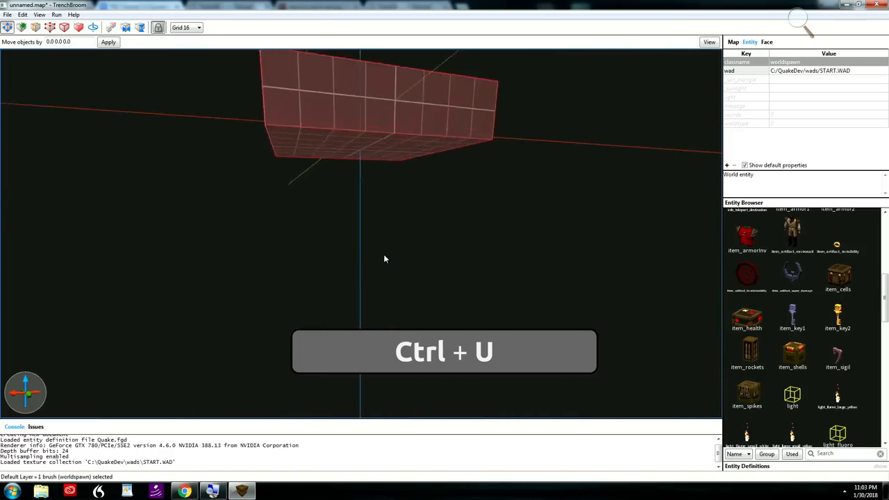
Step: Apply the city4_7 texture to the box brush
{"action": "left_click", "coordinate": [767, 42]}
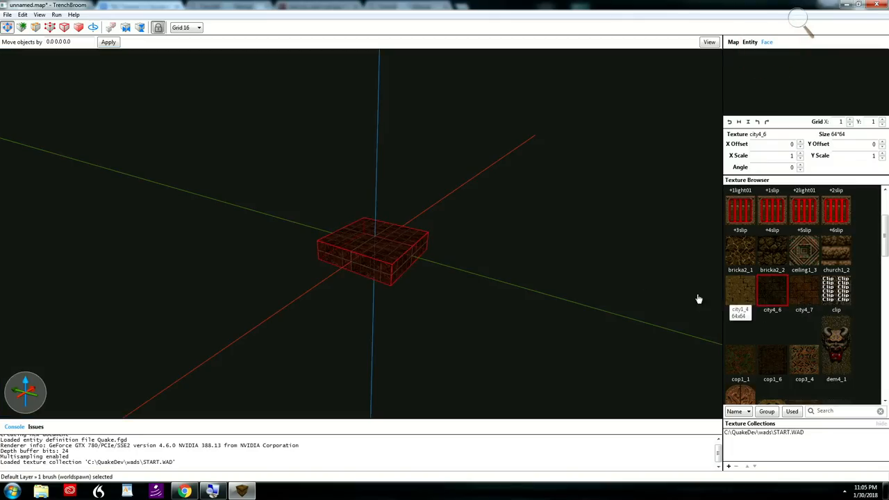
{"action": "left_click", "coordinate": [803, 290]}
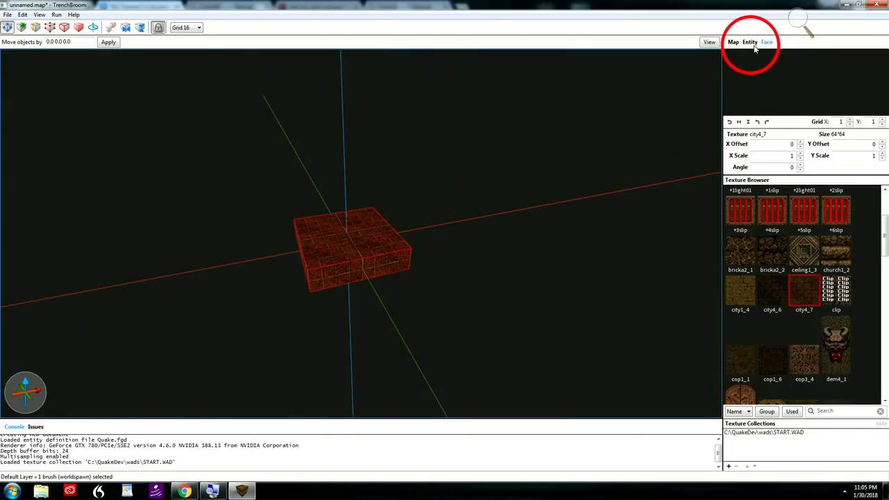
{"action": "left_click", "coordinate": [749, 42]}
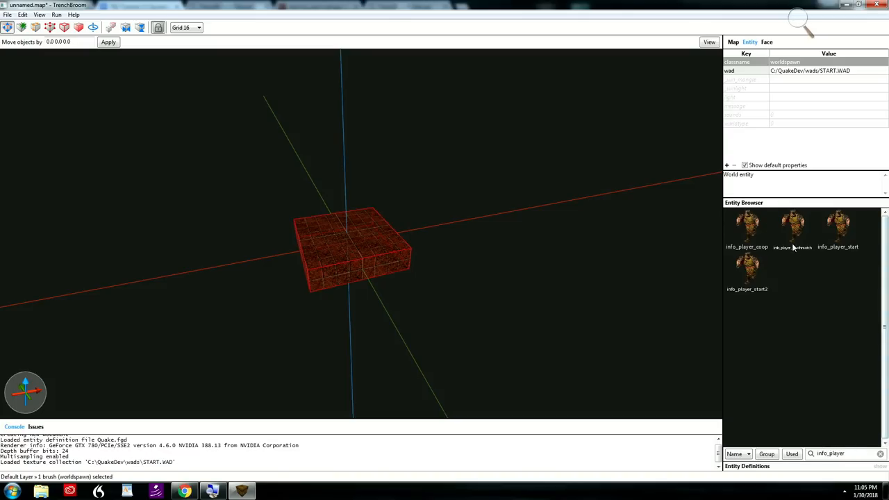
{"action": "mouse_move", "coordinate": [838, 222]}
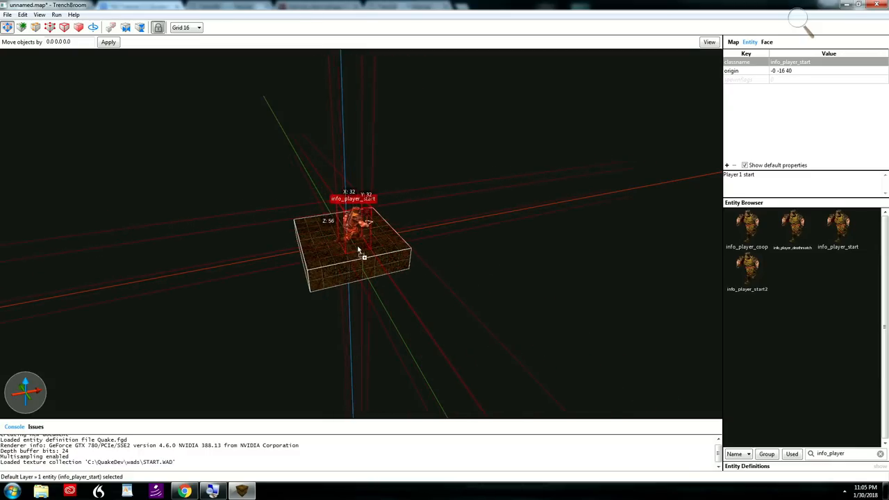
Step: Move the info_player_start entity across the floor and settle it on top
{"action": "left_click_drag", "start_coordinate": [358, 250], "coordinate": [465, 240]}
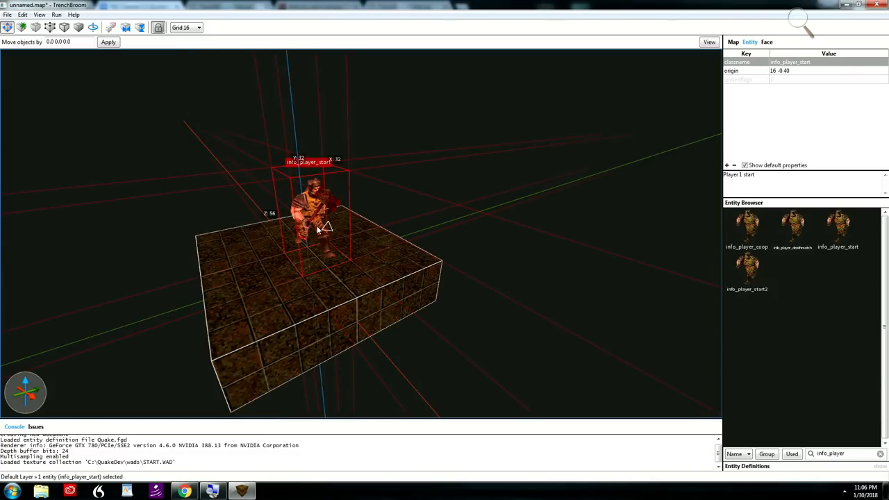
{"action": "left_click_drag", "start_coordinate": [316, 226], "coordinate": [320, 132]}
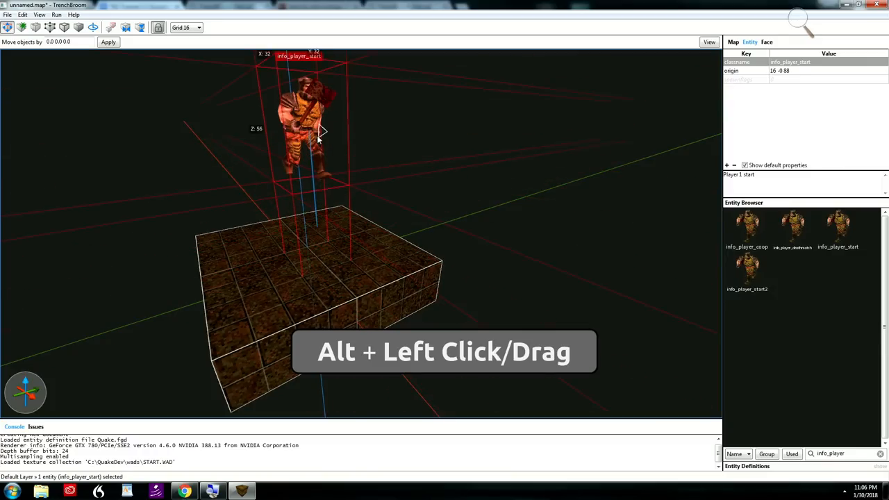
{"action": "left_click_drag", "start_coordinate": [321, 132], "coordinate": [311, 286]}
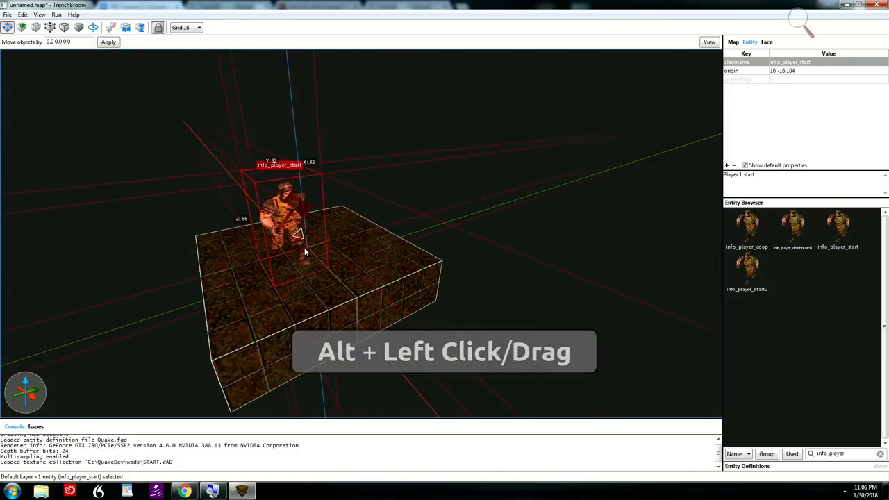
Step: Change the grid snapping size from the toolbar grid dropdown
{"action": "left_click", "coordinate": [185, 27]}
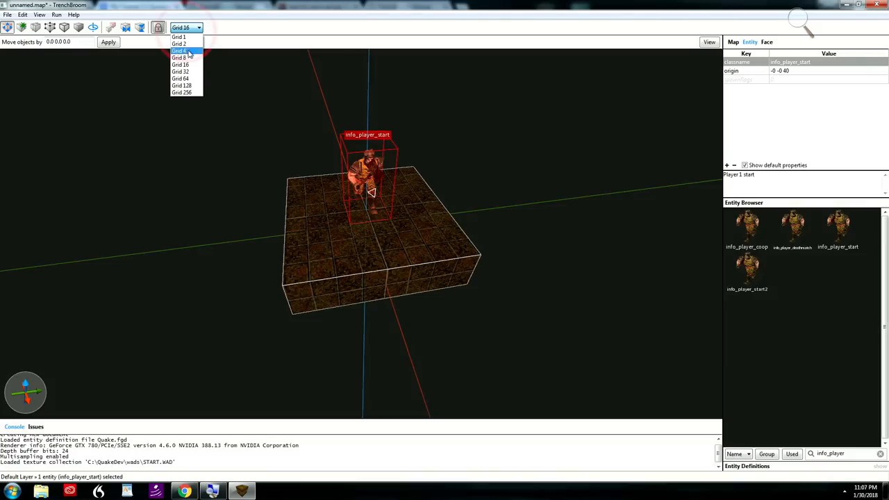
{"action": "left_click", "coordinate": [181, 72]}
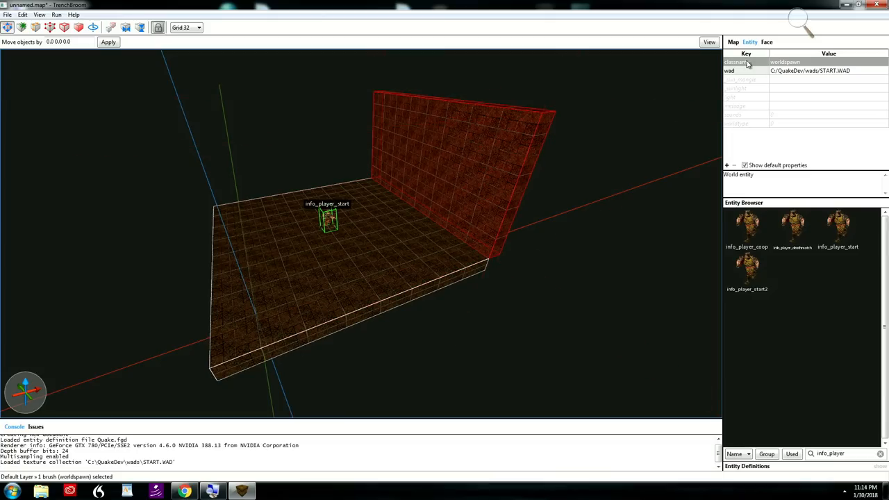
Step: Texture the wall with bricka2_2 and duplicate it into four walls around the floor
{"action": "left_click", "coordinate": [767, 42]}
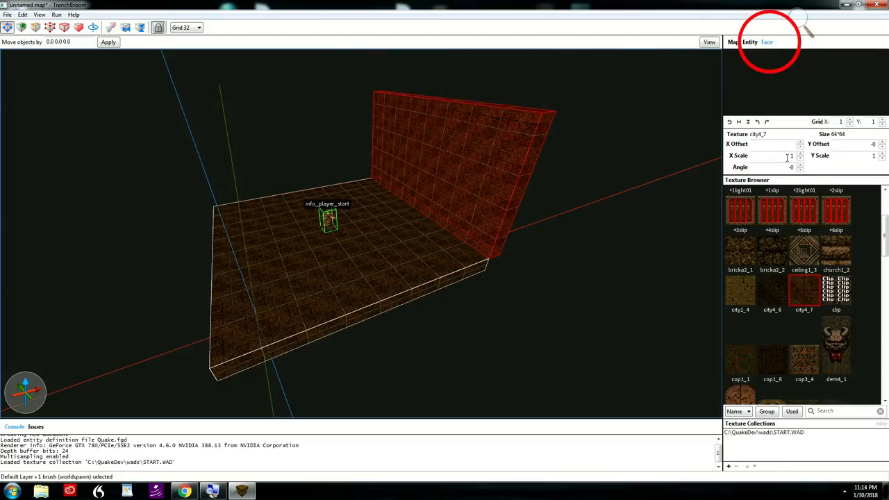
{"action": "left_click", "coordinate": [773, 252]}
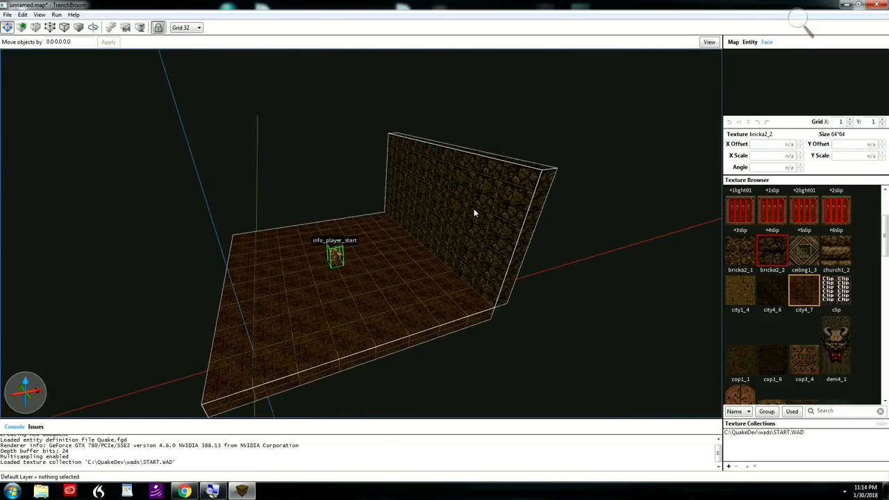
{"action": "key", "text": "ctrl+d"}
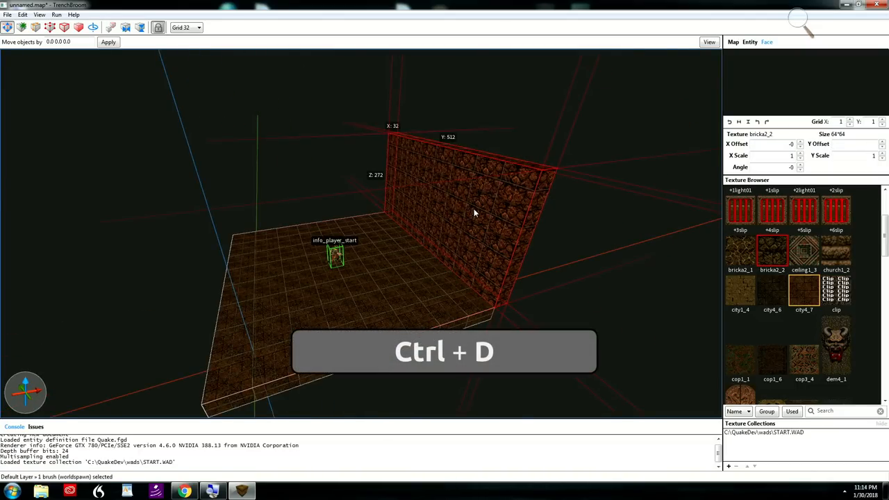
{"action": "key", "text": "ctrl+d"}
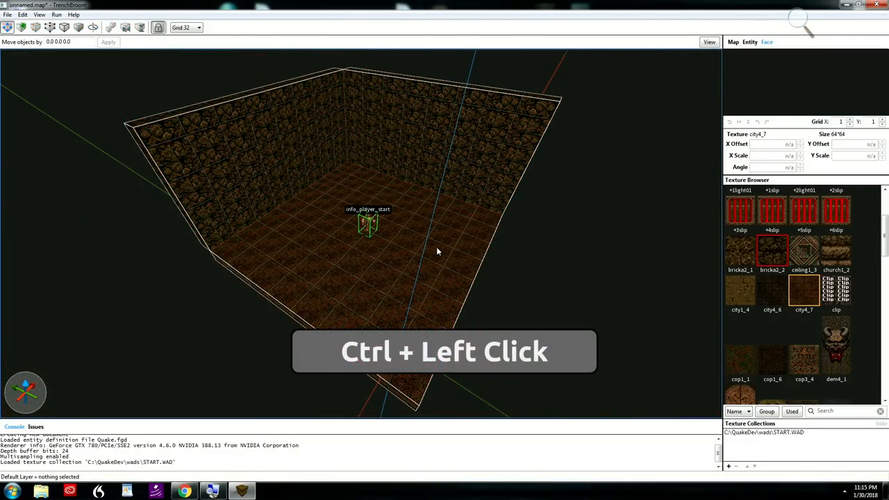
{"action": "left_click", "coordinate": [341, 156]}
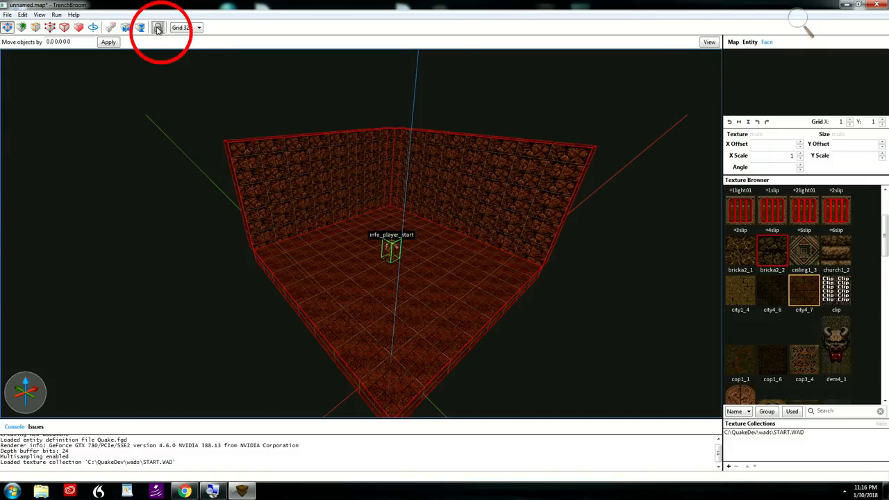
{"action": "mouse_move", "coordinate": [140, 27]}
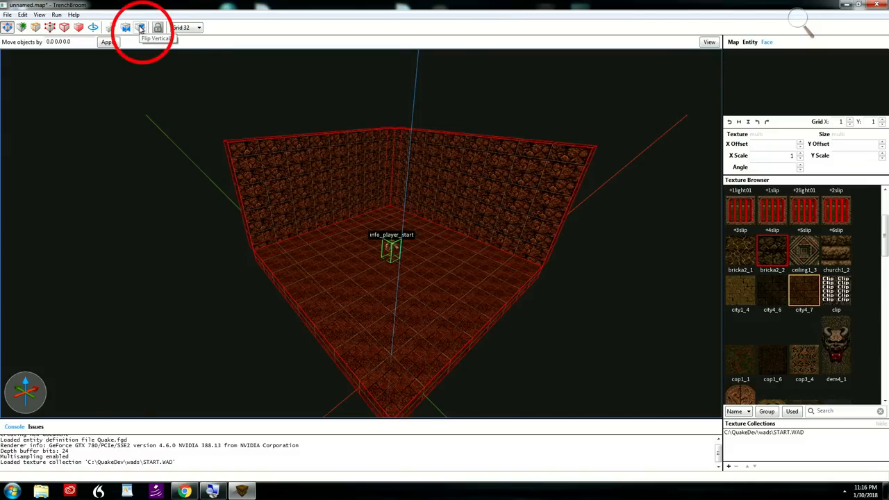
Step: Toggle texture lock on the selected room walls
{"action": "left_click", "coordinate": [140, 27]}
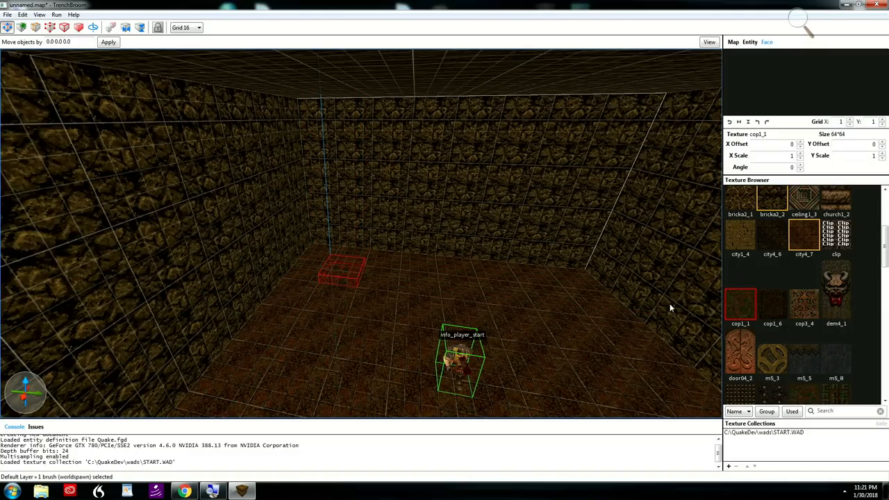
{"action": "mouse_move", "coordinate": [494, 307]}
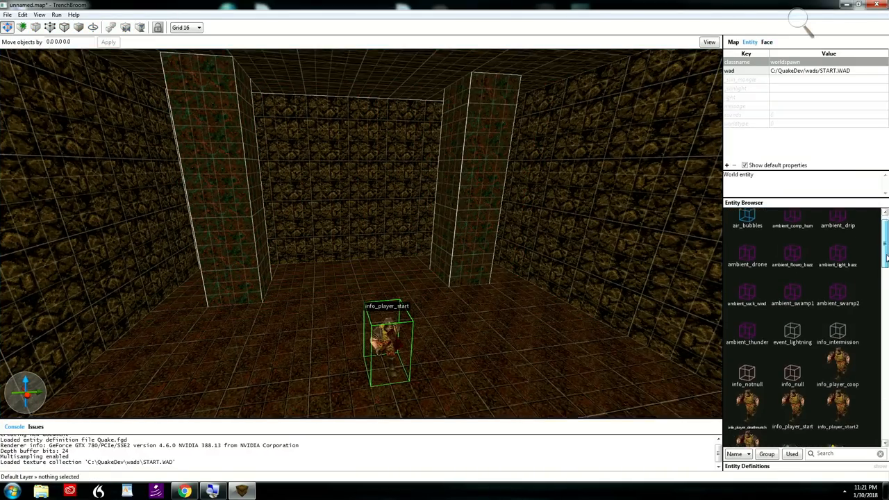
Step: Search the Entity Browser for 'light' and place small wall torches on the pillars
{"action": "scroll", "scroll_direction": "down", "scroll_amount": 3}
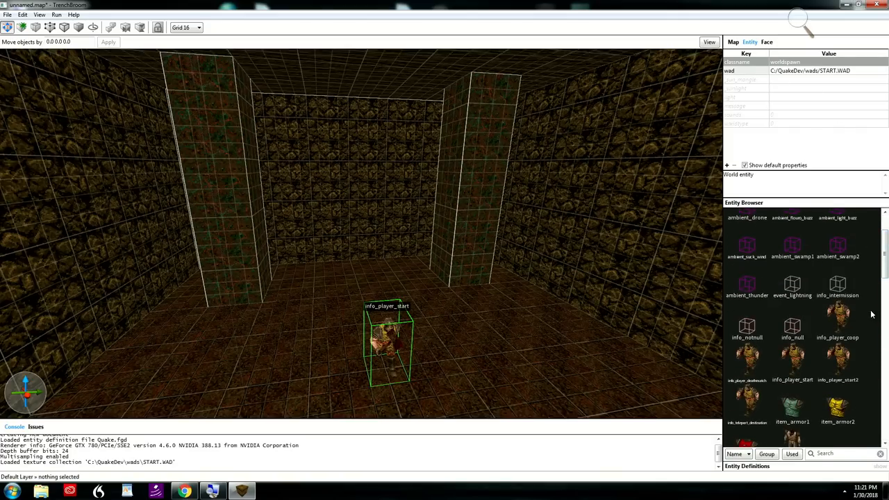
{"action": "scroll", "scroll_direction": "down", "scroll_amount": 3}
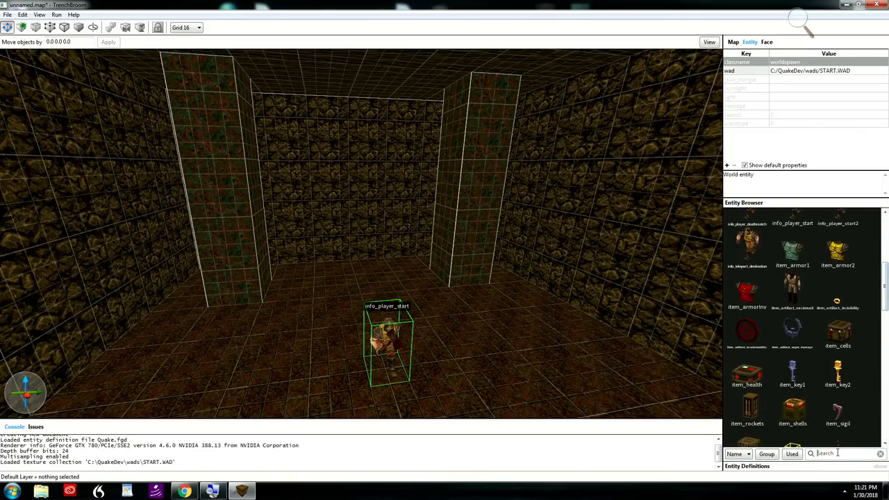
{"action": "type", "text": "light"}
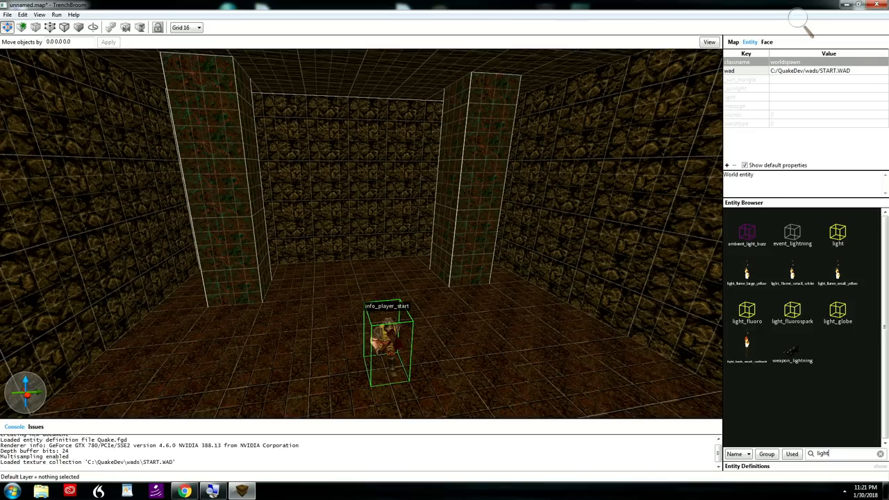
{"action": "mouse_move", "coordinate": [770, 384]}
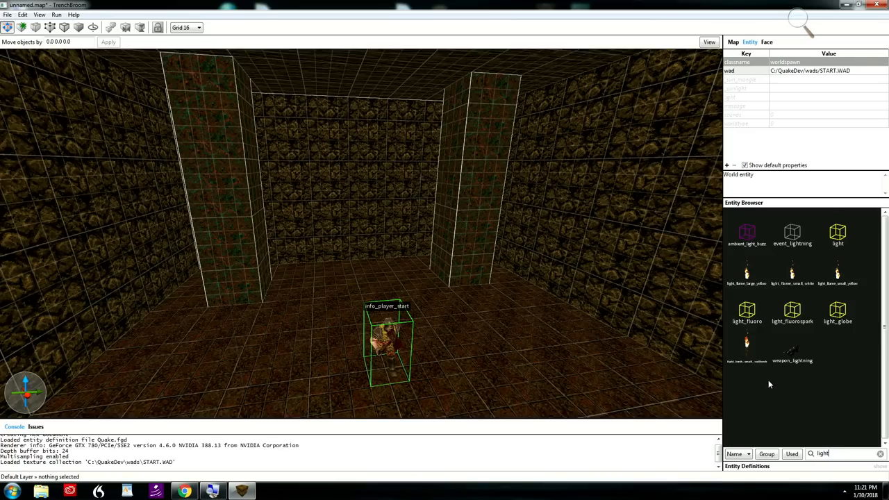
{"action": "mouse_move", "coordinate": [747, 343]}
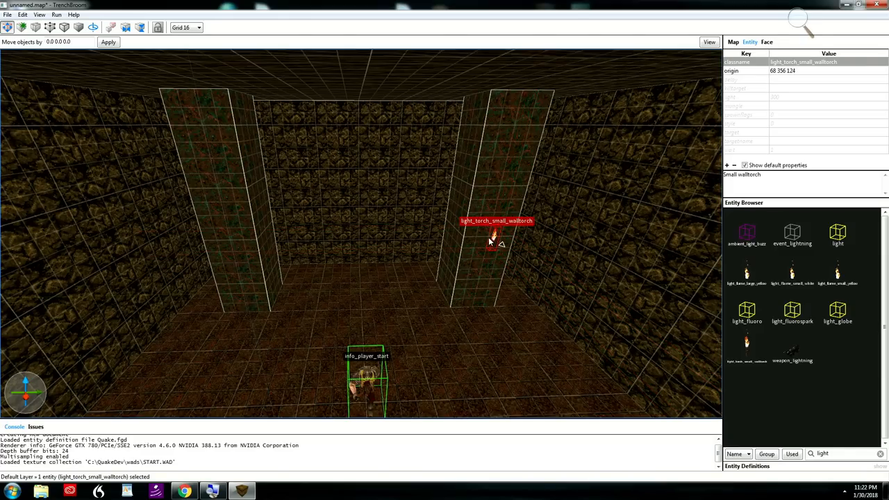
{"action": "mouse_move", "coordinate": [486, 247]}
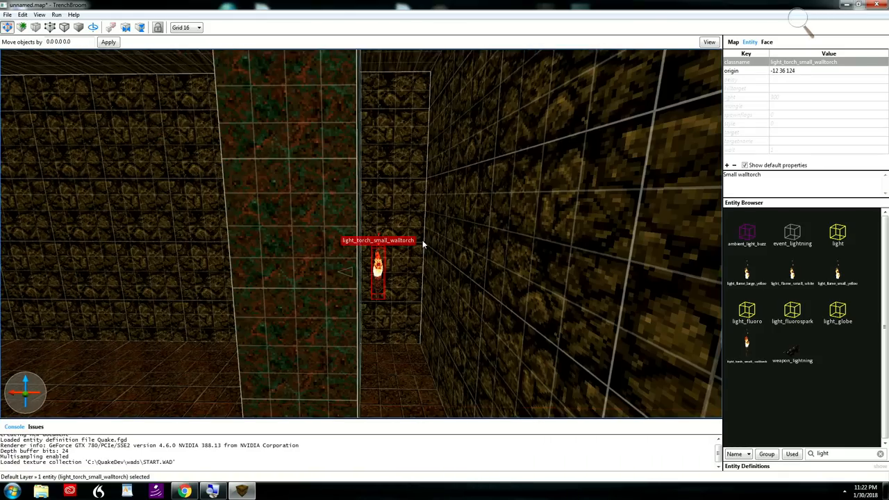
{"action": "left_click", "coordinate": [186, 27]}
{"action": "type", "text": "g"}
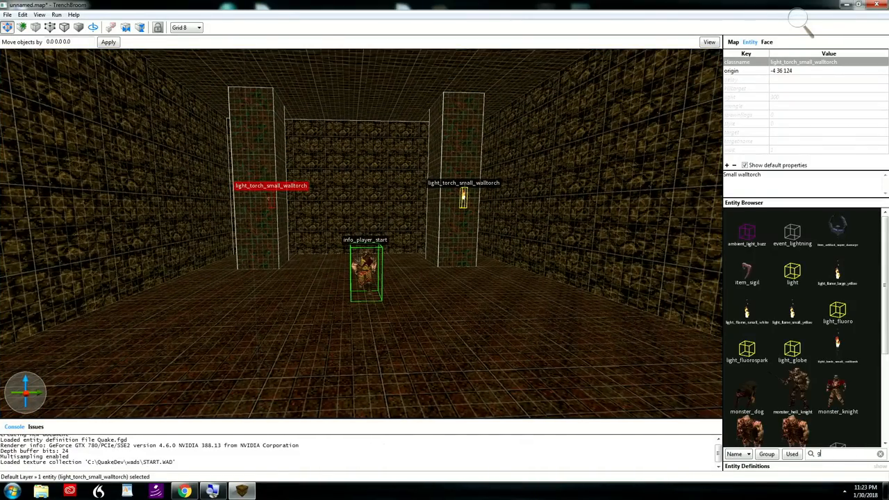
Step: Filter the Entity Browser and drop a grenade launcher and zombies onto the floor
{"action": "type", "text": "ren"}
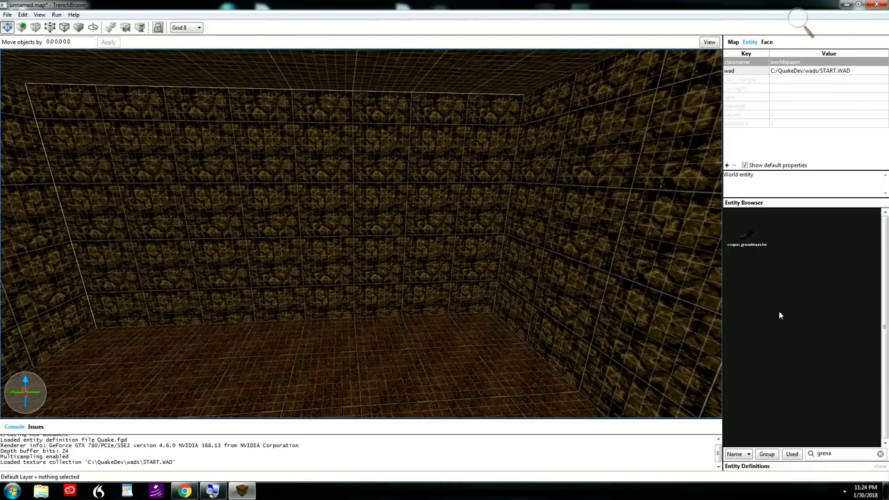
{"action": "type", "text": "a"}
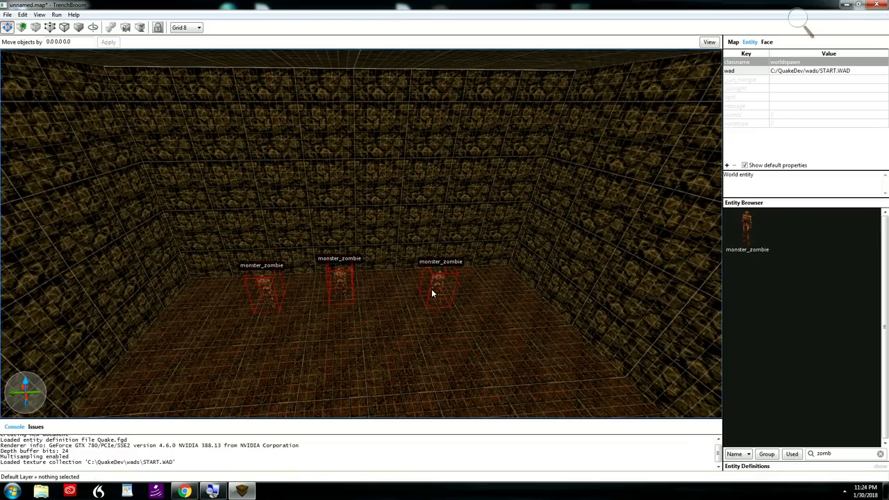
{"action": "left_click", "coordinate": [440, 285]}
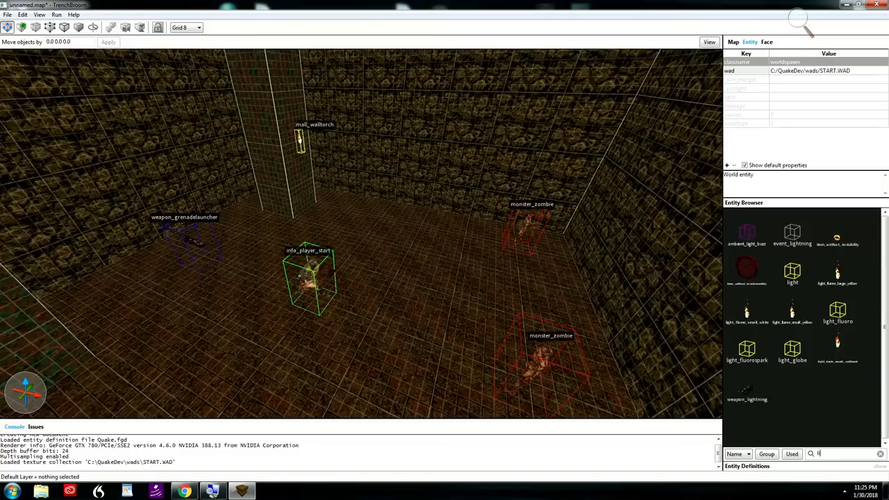
Step: Add a point light entity, raise it near the ceiling, and start saving the map
{"action": "type", "text": "light"}
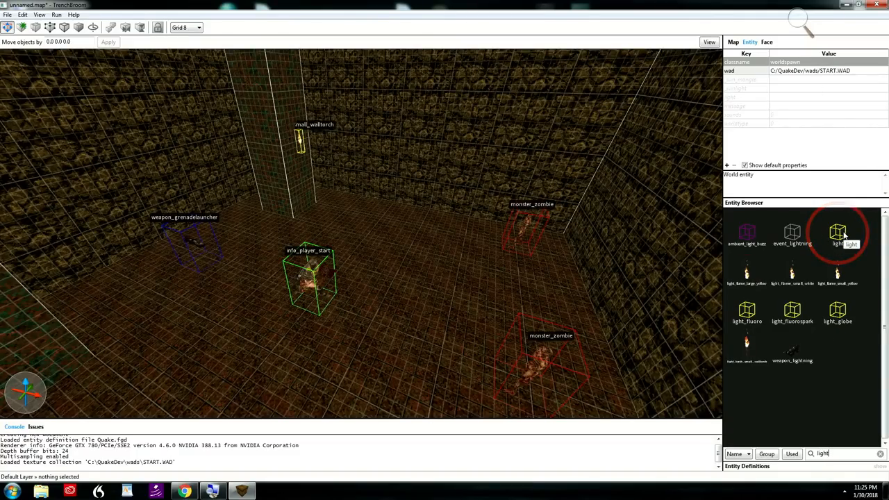
{"action": "double_click", "coordinate": [838, 233]}
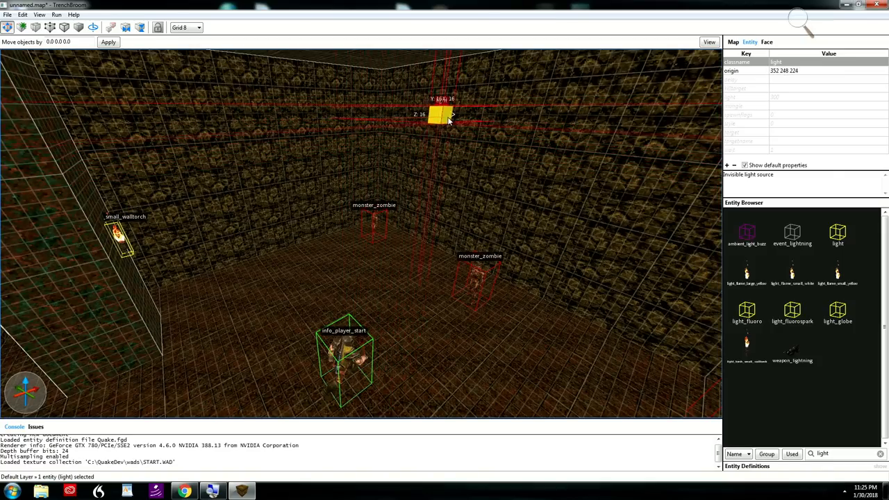
{"action": "left_click_drag", "start_coordinate": [437, 115], "coordinate": [503, 115]}
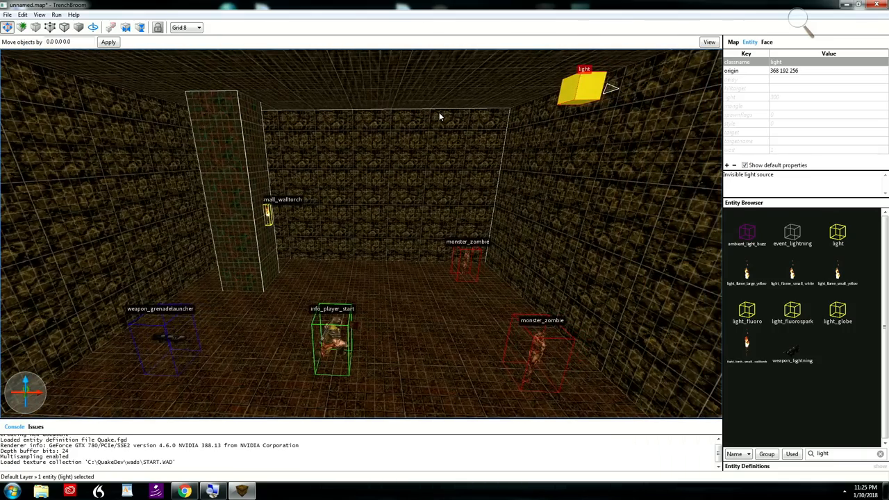
{"action": "key", "text": "ctrl+s"}
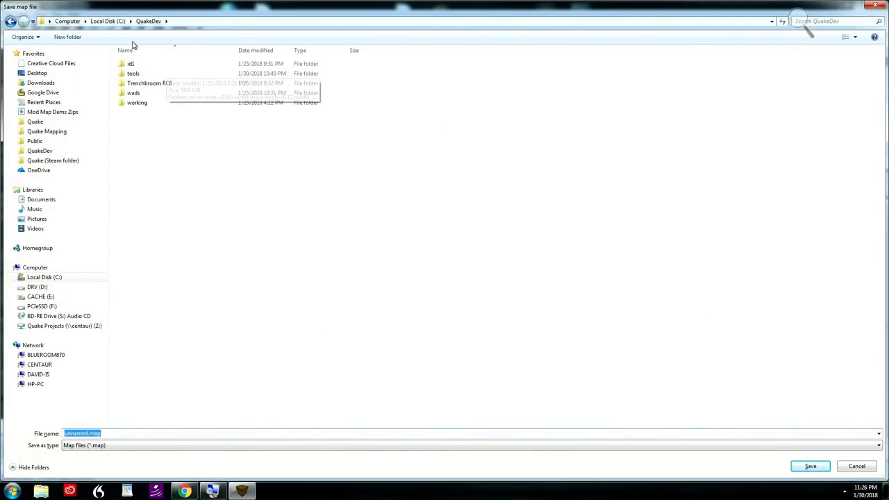
Step: Save the map as zombiemap.map in QuakeDev's id1\maps folder
{"action": "double_click", "coordinate": [130, 64]}
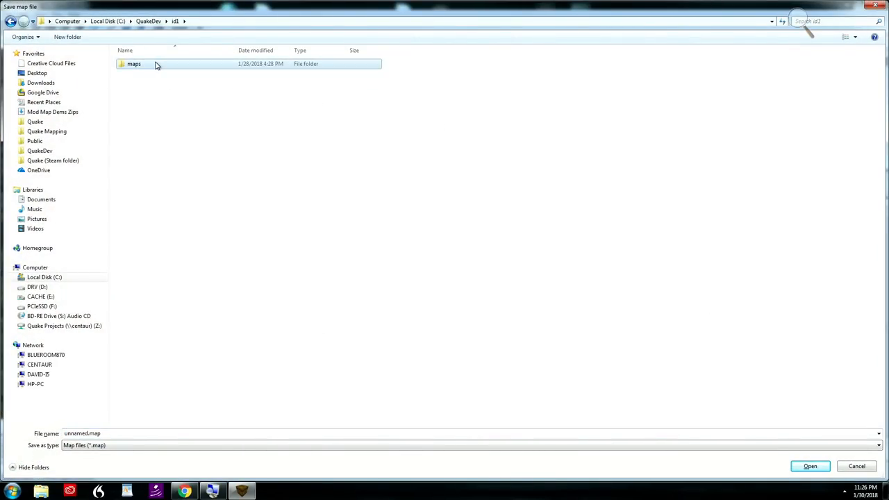
{"action": "double_click", "coordinate": [134, 64]}
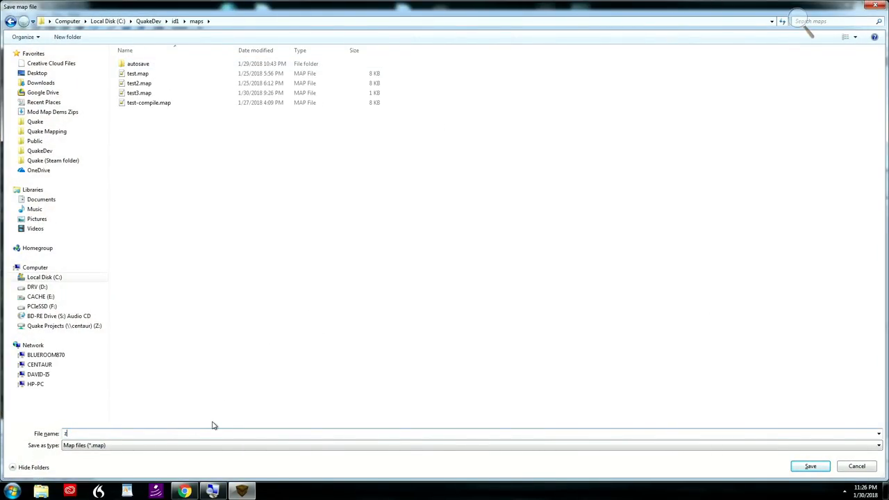
{"action": "type", "text": "zombiema"}
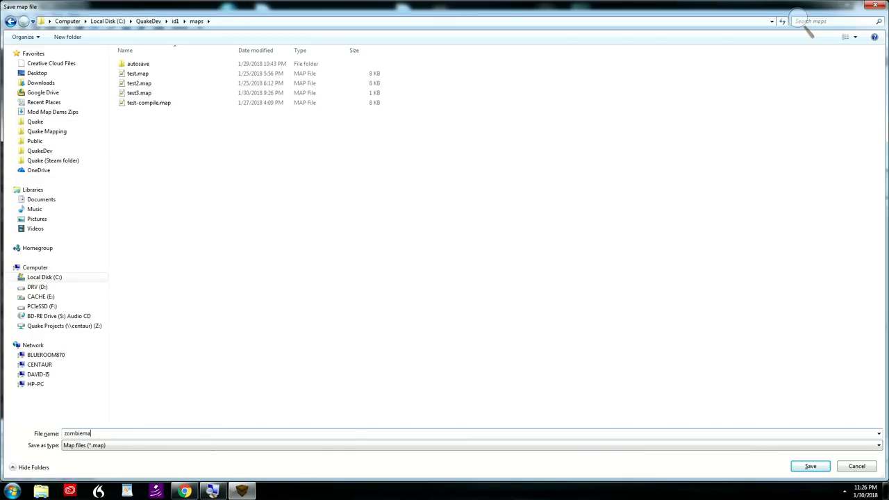
{"action": "left_click", "coordinate": [810, 466]}
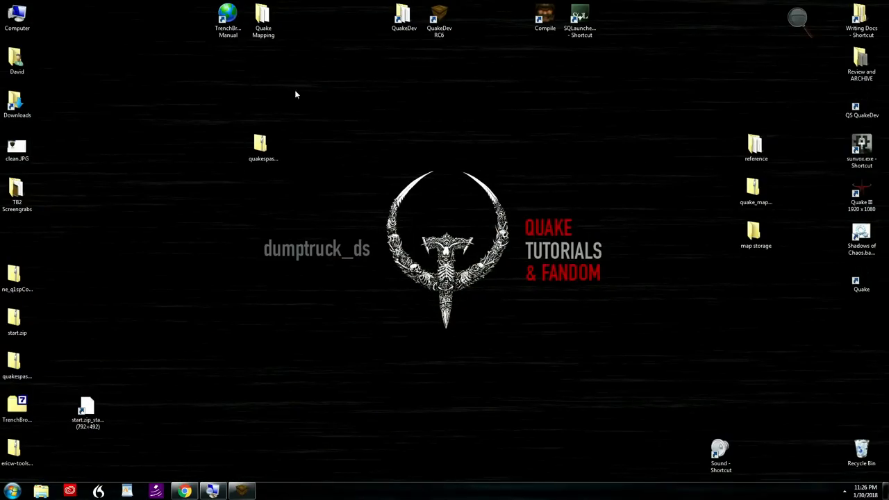
Step: Browse QuakeDev\tools in Explorer and open ne_q1spCompilingGui103
{"action": "left_click", "coordinate": [404, 17]}
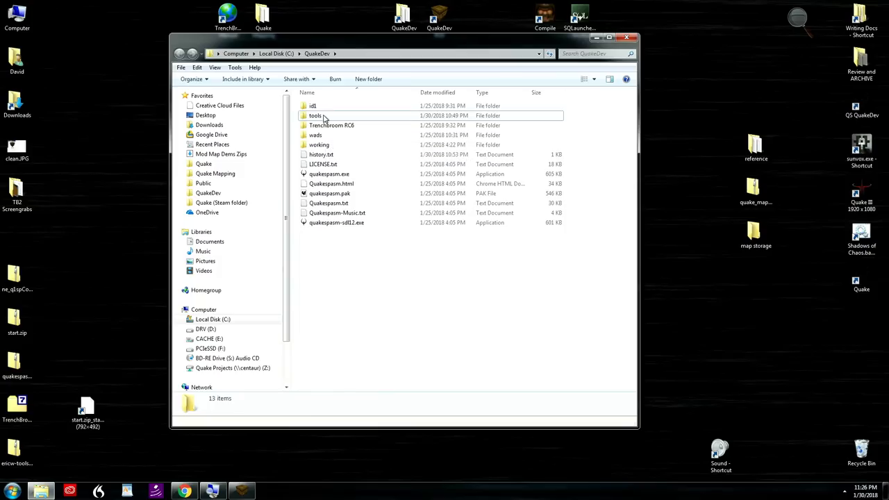
{"action": "double_click", "coordinate": [315, 116]}
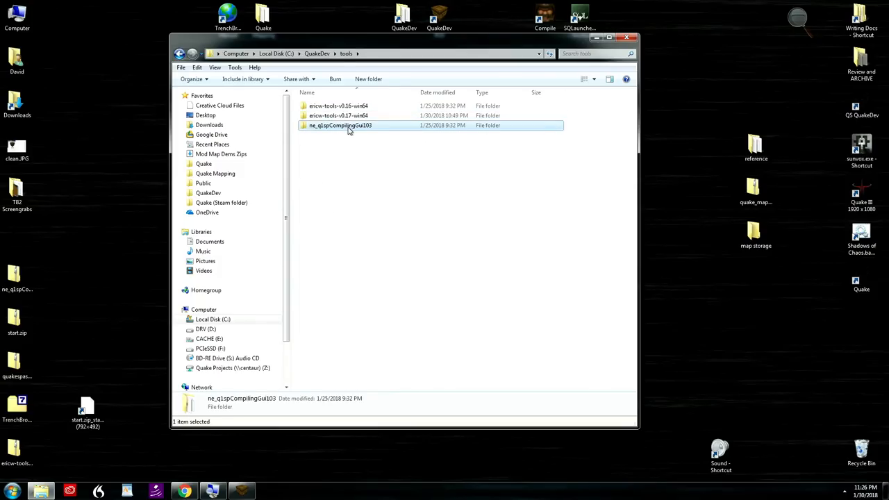
{"action": "double_click", "coordinate": [340, 125]}
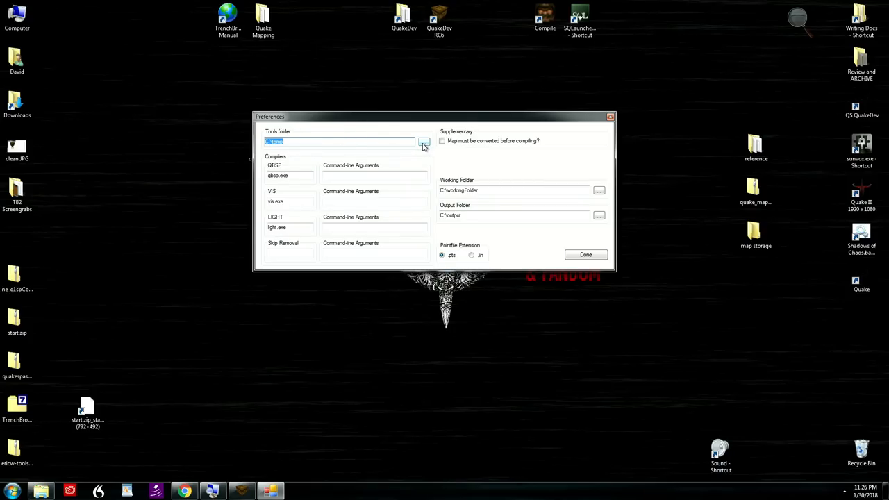
Step: Set tools folder to ericw-tools-v0.17-win64\bin and working folder to QuakeDev\working
{"action": "left_click", "coordinate": [424, 142]}
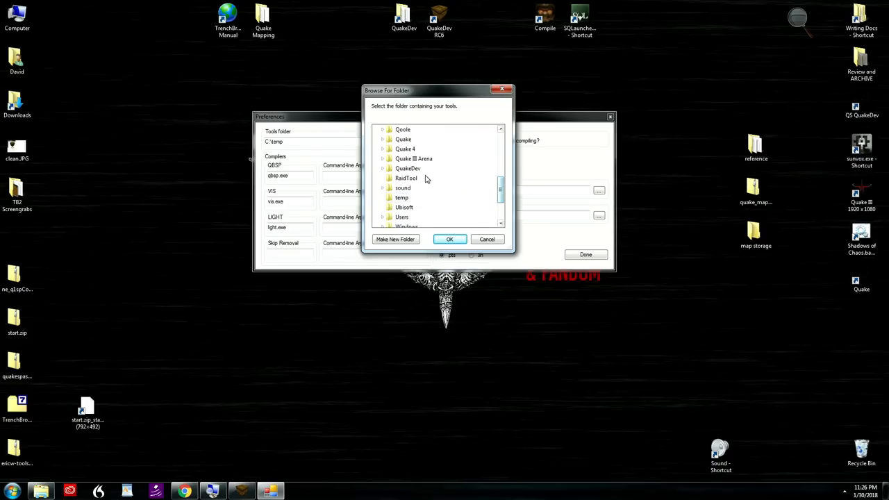
{"action": "left_click", "coordinate": [389, 168]}
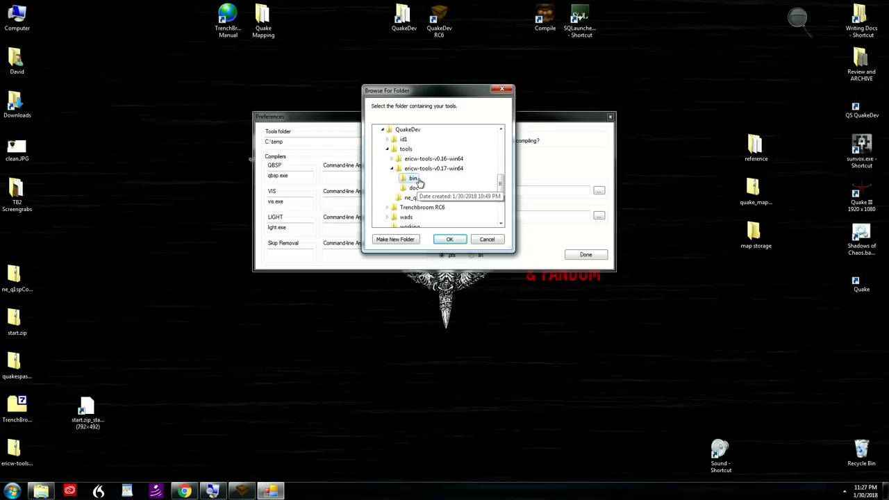
{"action": "left_click", "coordinate": [449, 239]}
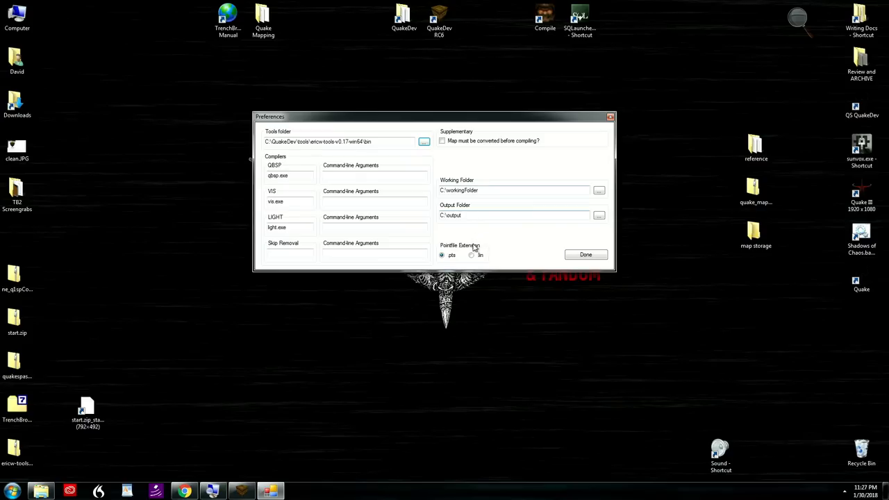
{"action": "mouse_move", "coordinate": [490, 203]}
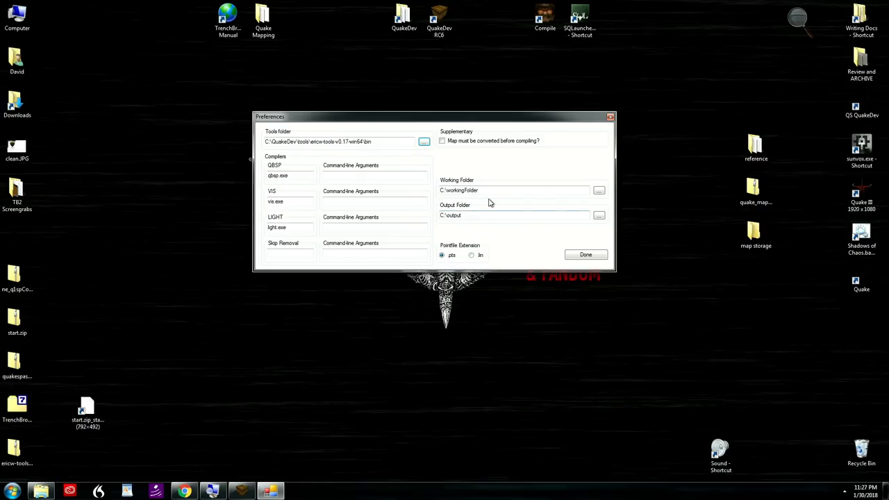
{"action": "left_click", "coordinate": [479, 191]}
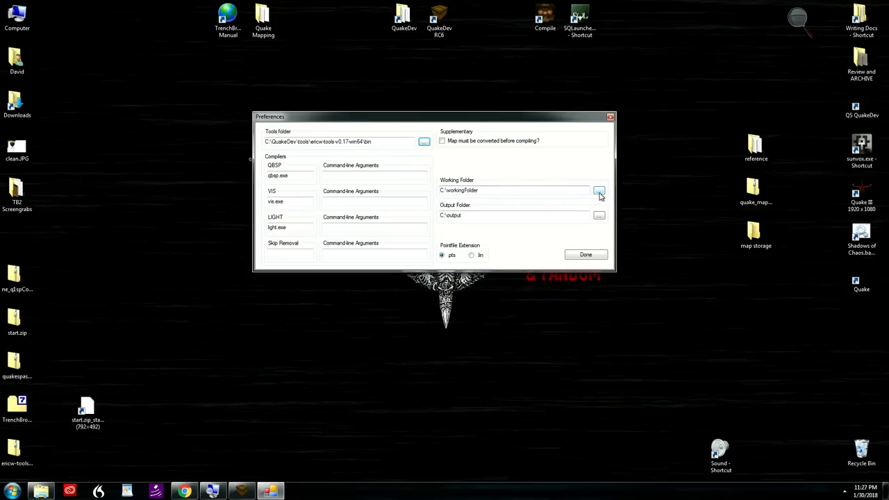
{"action": "left_click", "coordinate": [599, 190]}
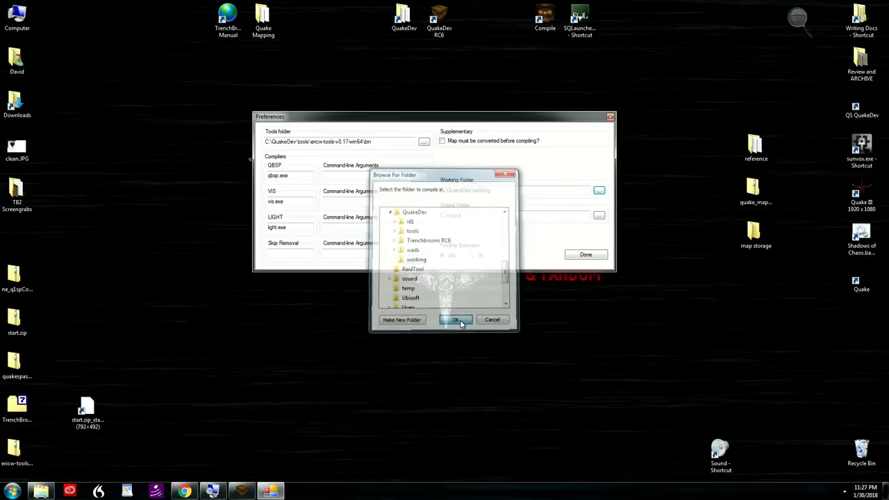
{"action": "left_click", "coordinate": [455, 319]}
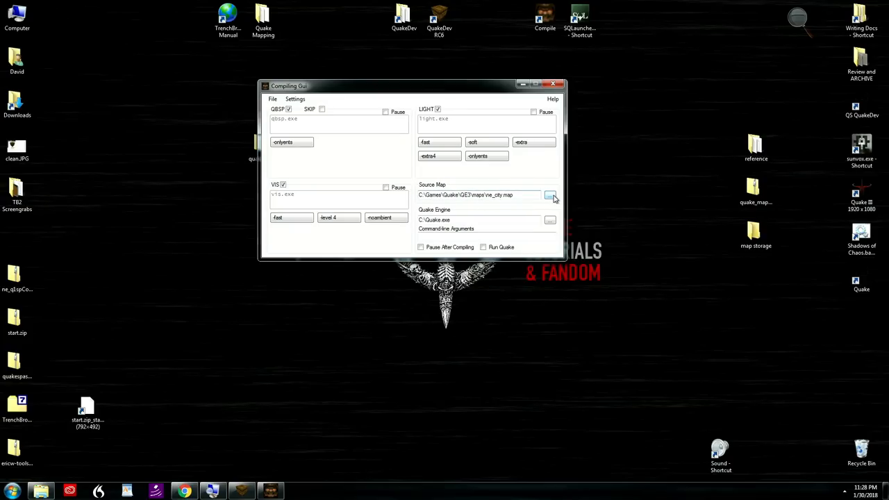
Step: Choose C:\QuakeDev\id1\maps\zombiemap.map as the source map
{"action": "left_click", "coordinate": [550, 194]}
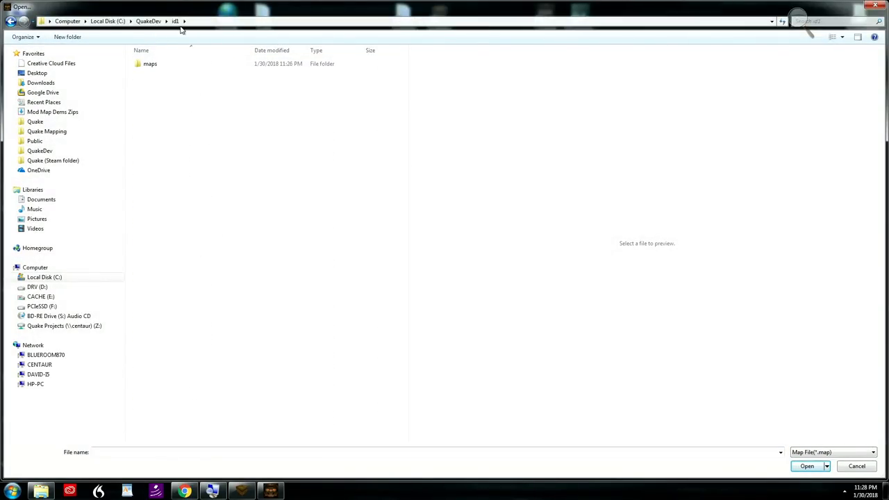
{"action": "double_click", "coordinate": [151, 64]}
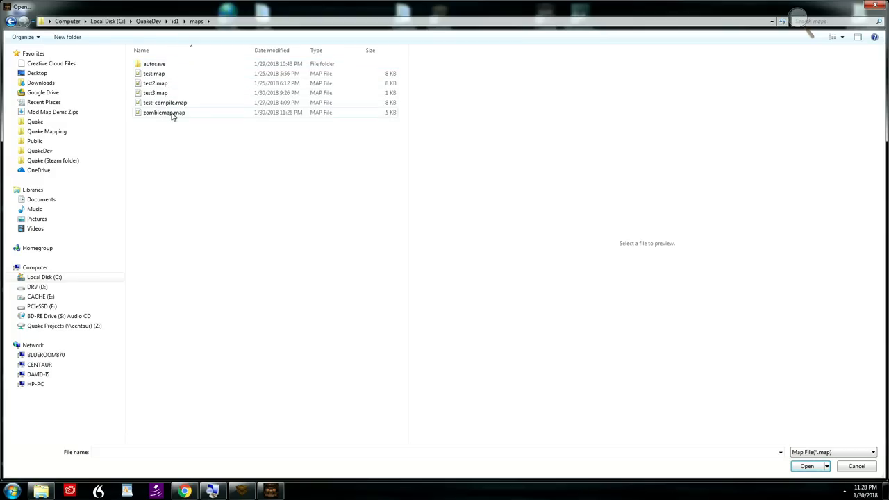
{"action": "left_click", "coordinate": [806, 466]}
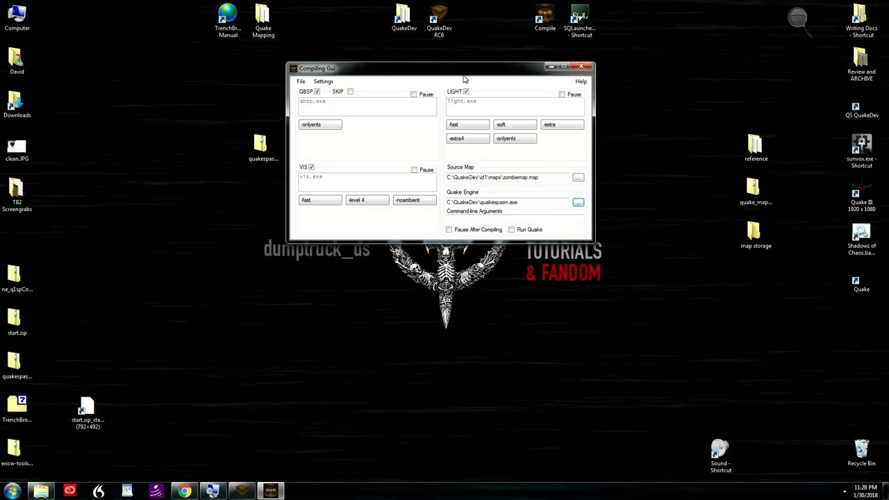
{"action": "mouse_move", "coordinate": [394, 147]}
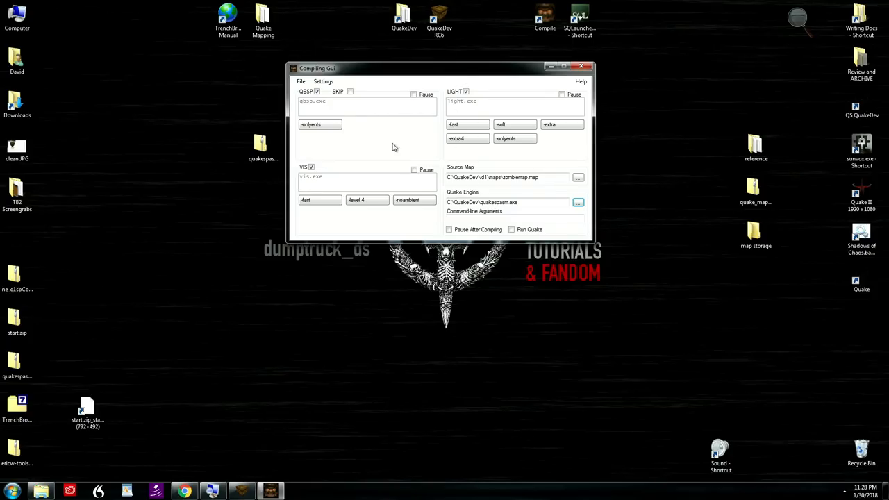
Step: Enable Pause After Compiling and Run Quake, leaving the QBSP-stage pause off
{"action": "left_click", "coordinate": [414, 93]}
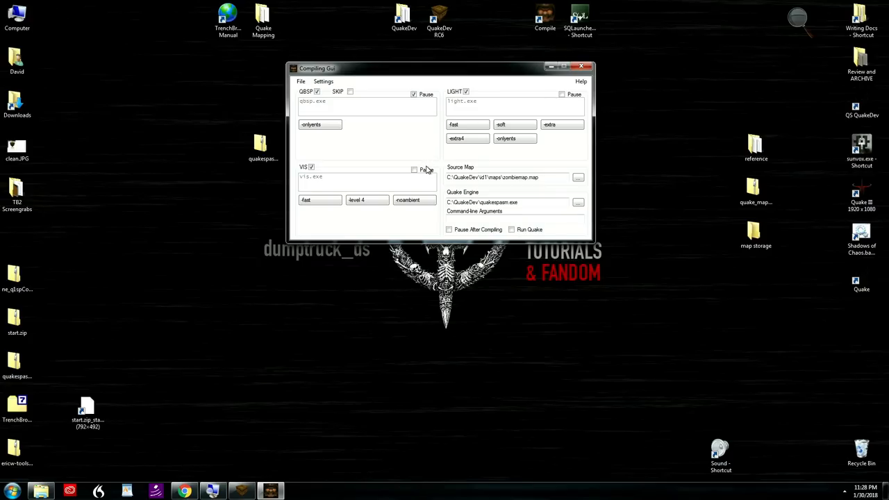
{"action": "left_click", "coordinate": [414, 93]}
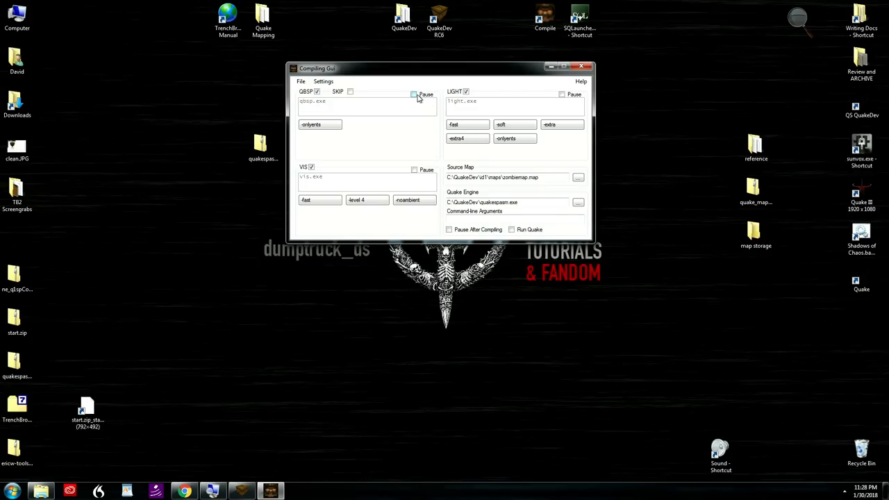
{"action": "left_click", "coordinate": [449, 229]}
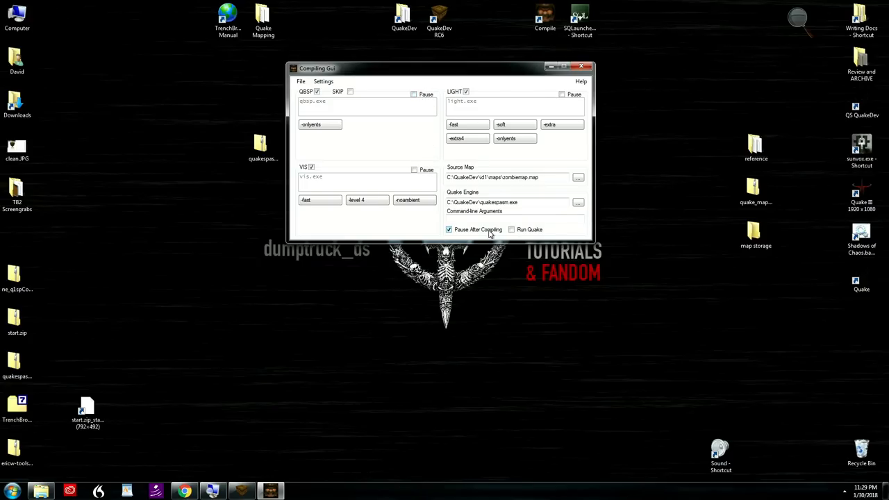
{"action": "left_click", "coordinate": [512, 229]}
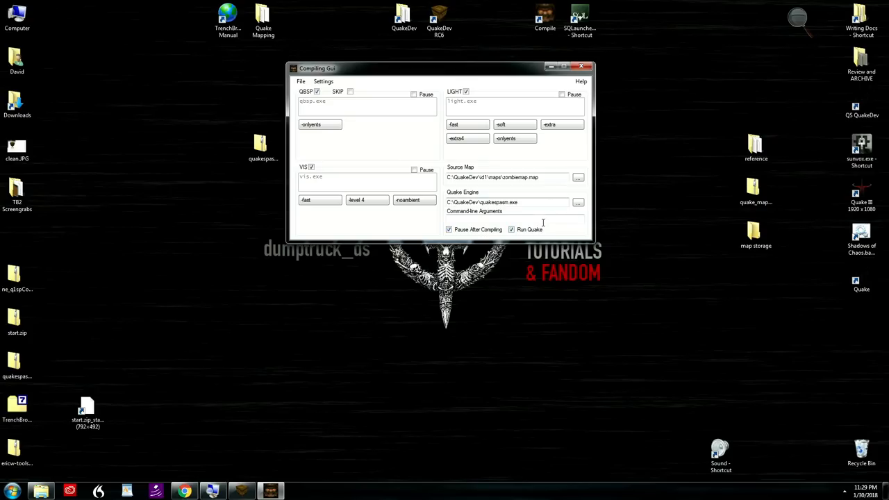
{"action": "left_click", "coordinate": [301, 81]}
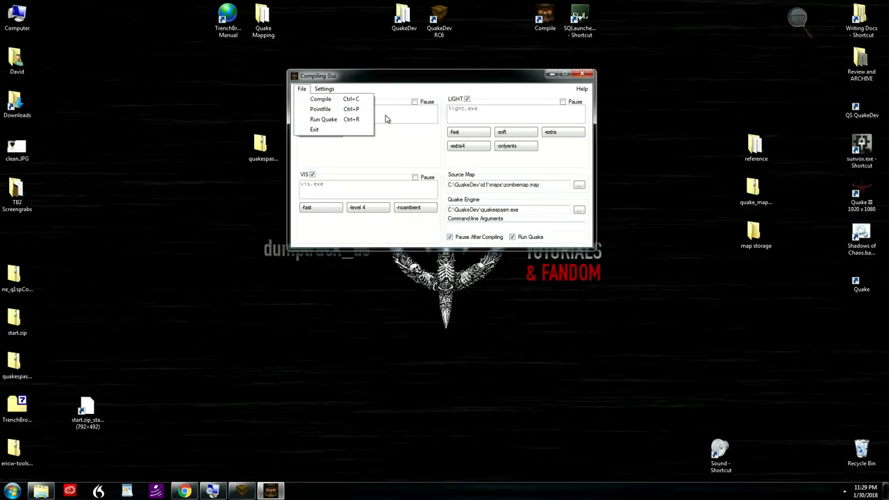